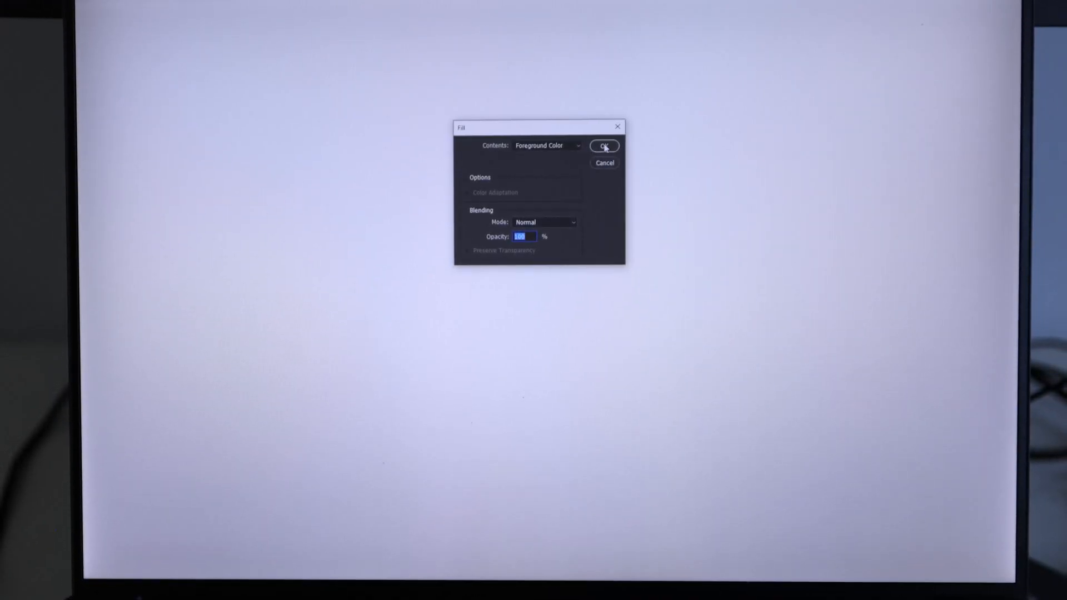
Step: Choose the canvas fill option from the Contents list in the Fill dialog
click(547, 144)
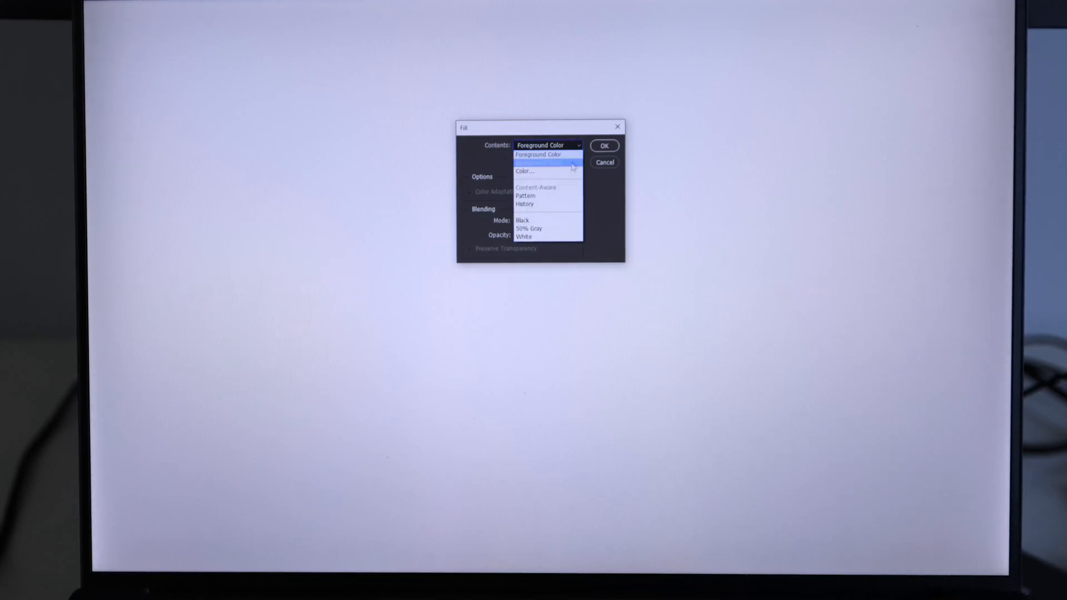
click(529, 228)
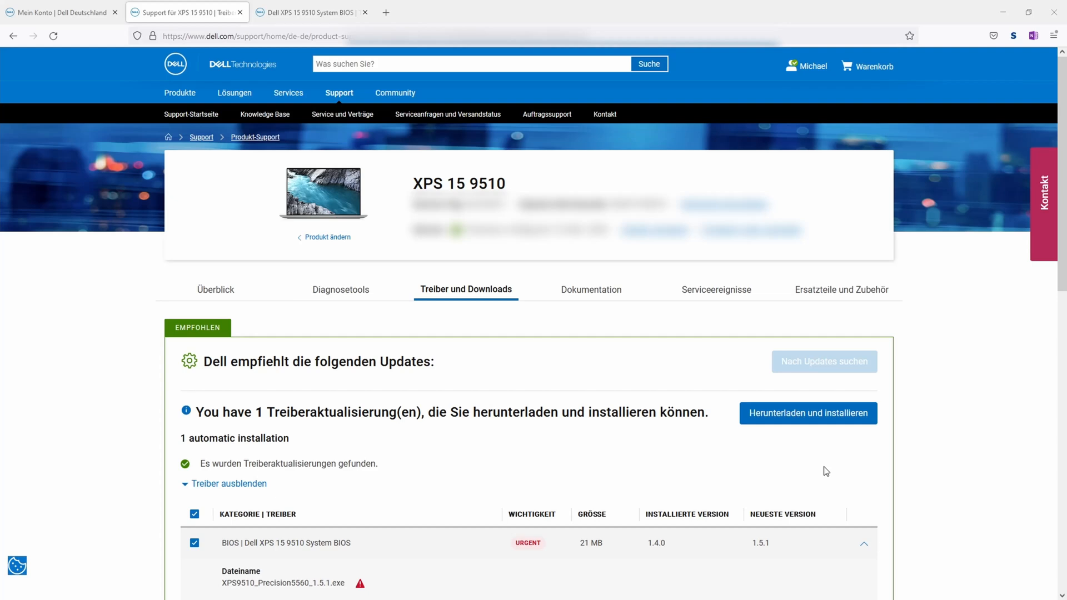
mouse_move(715, 288)
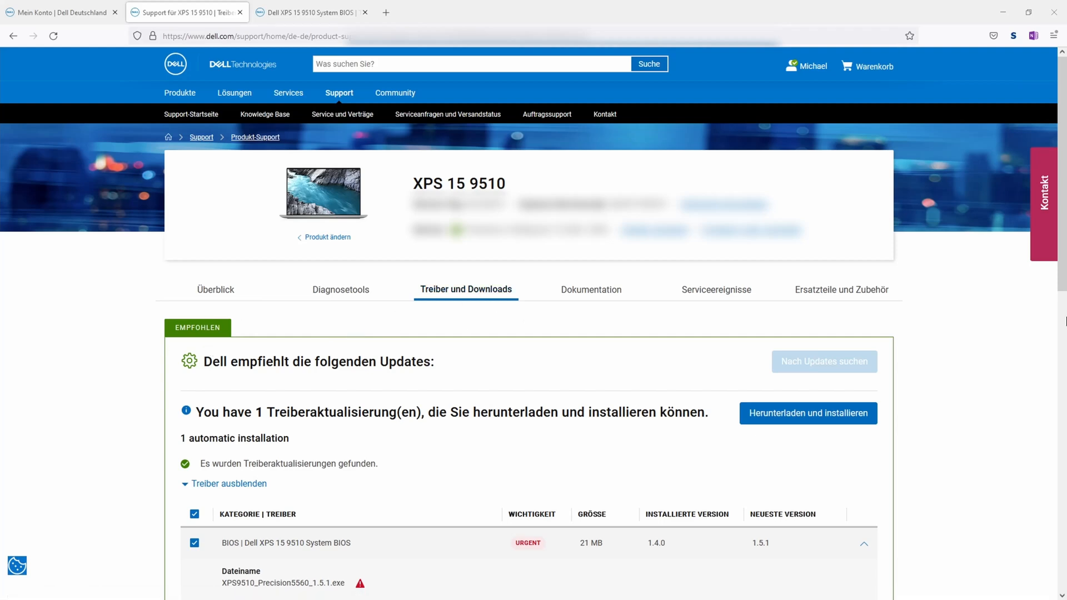
scroll(down, 3)
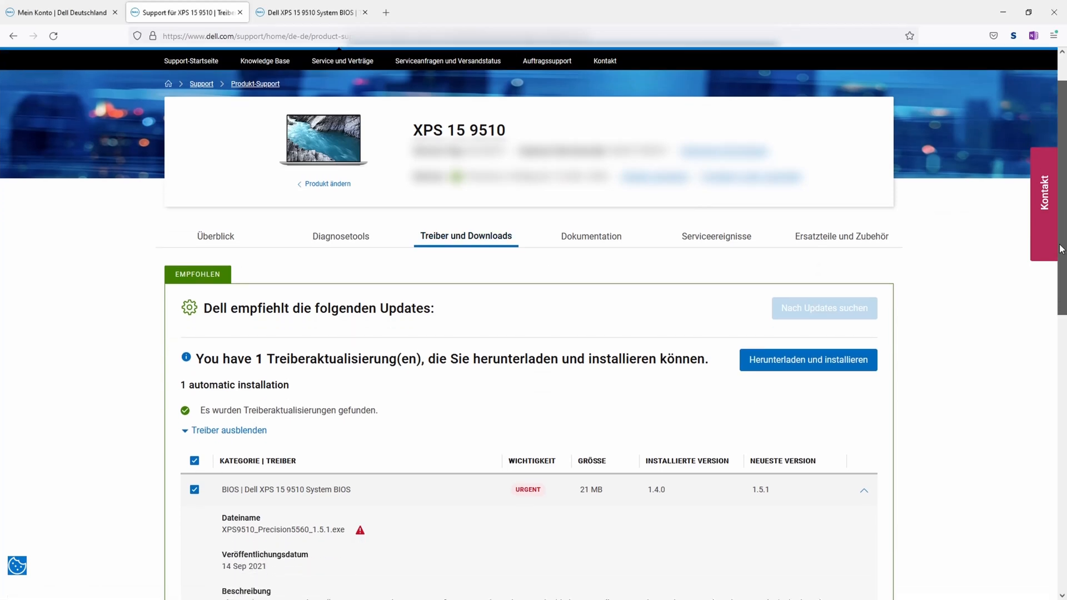
scroll(down, 3)
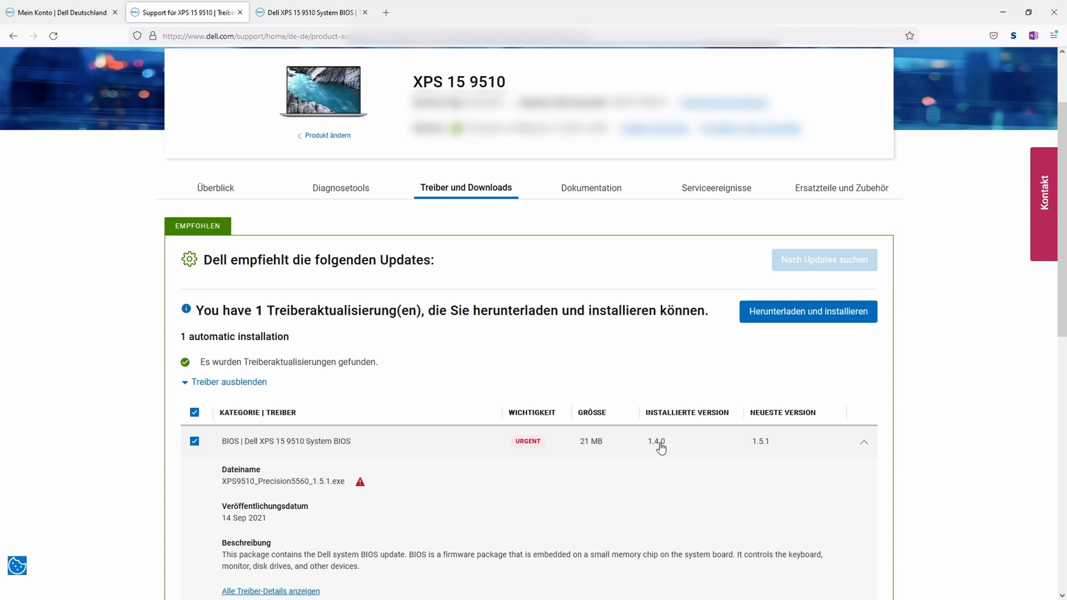
scroll(down, 3)
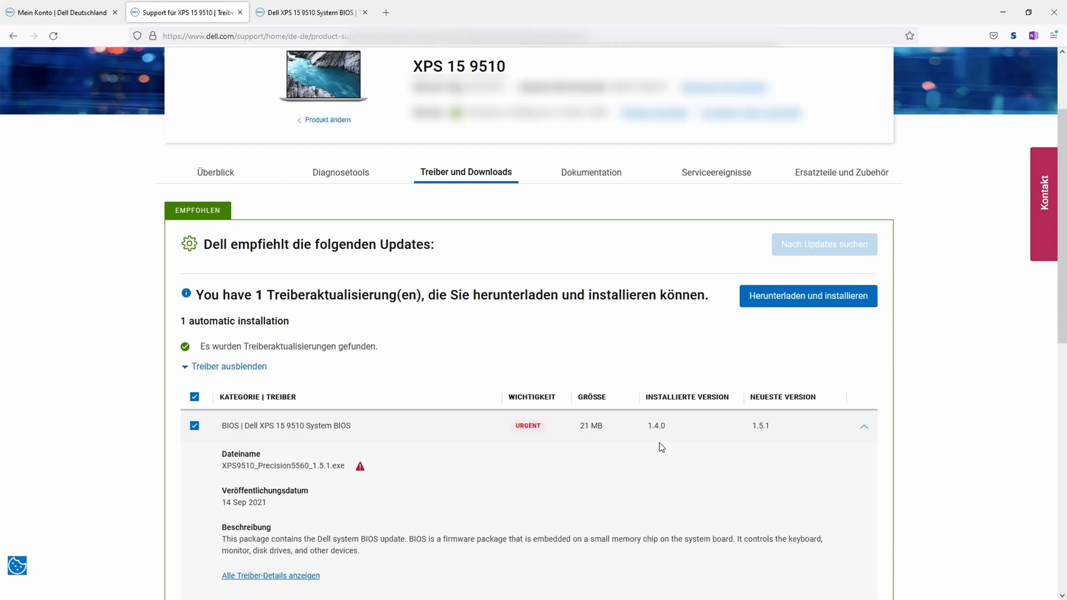
mouse_move(656, 429)
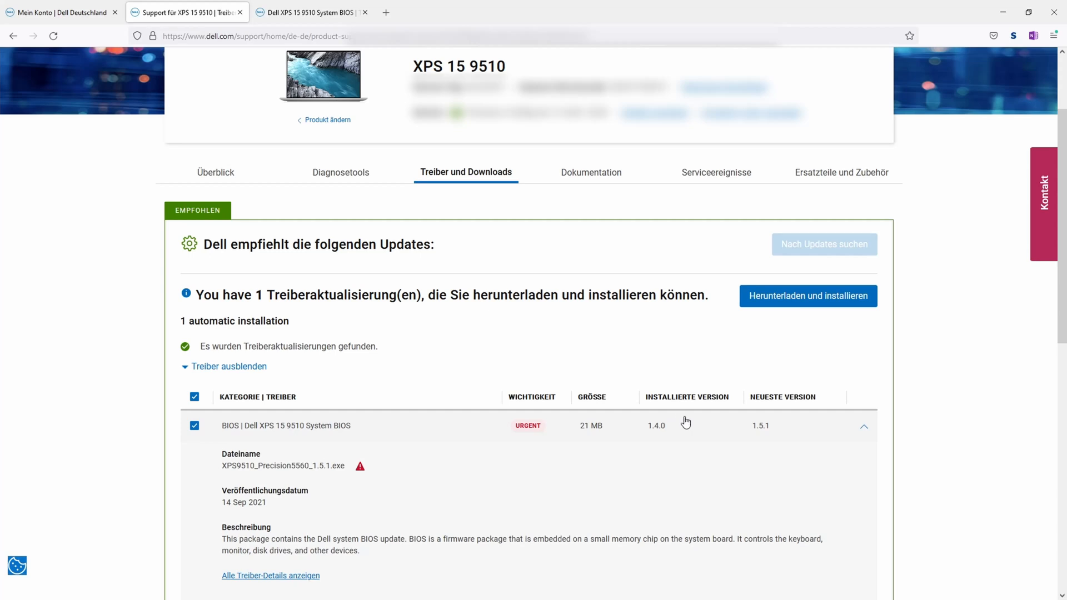
mouse_move(764, 431)
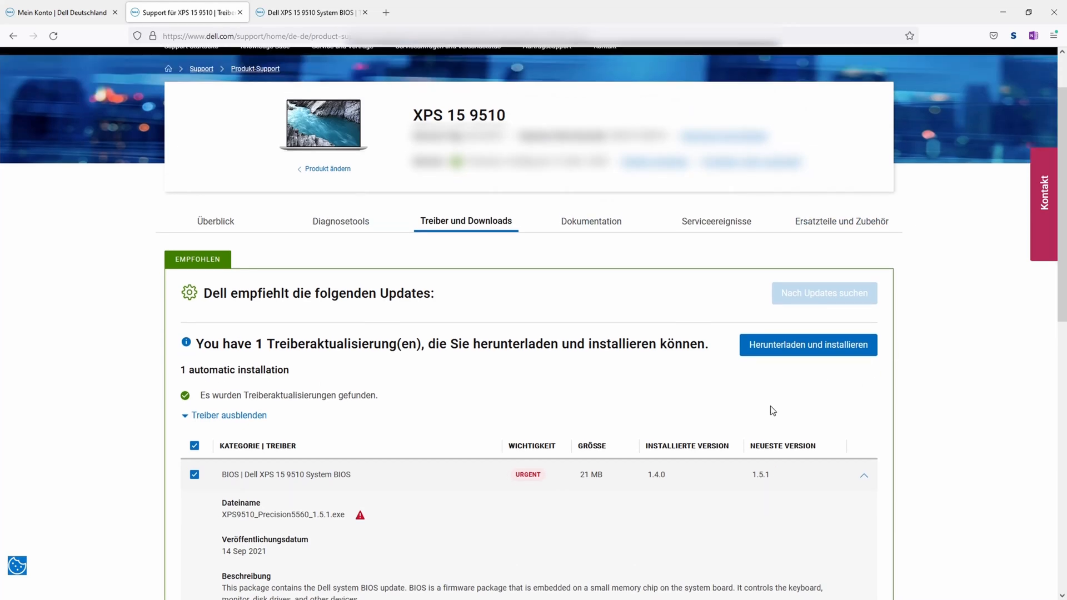
mouse_move(739, 423)
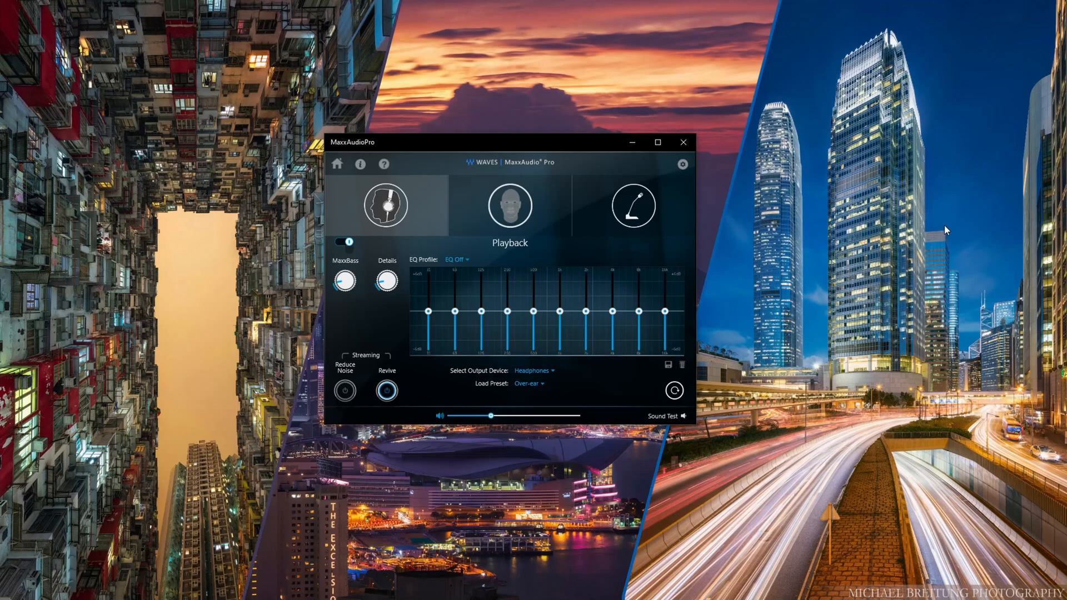
mouse_move(893, 271)
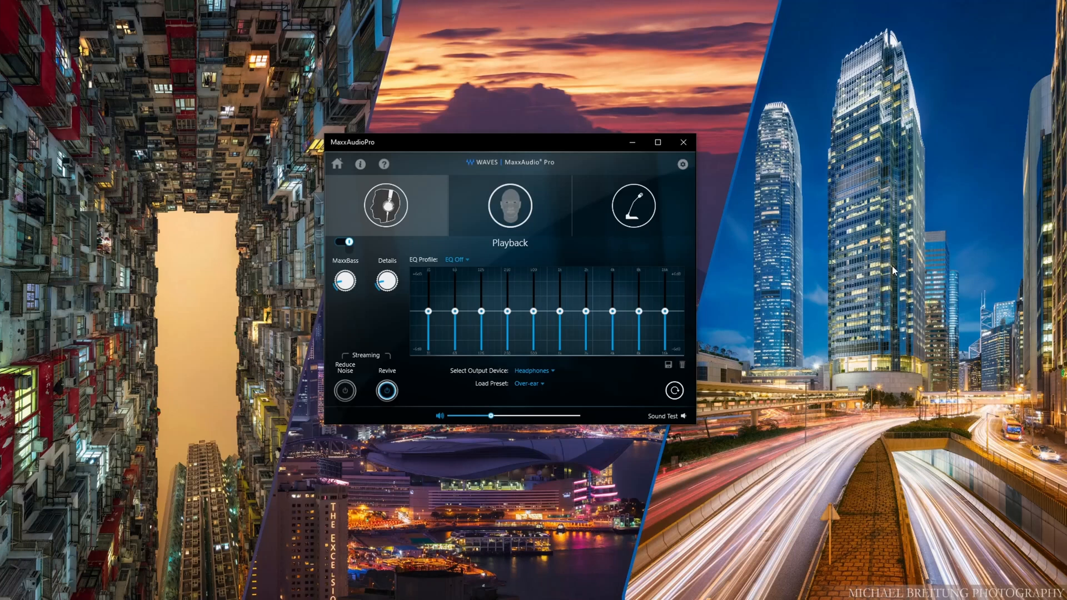
mouse_move(449, 145)
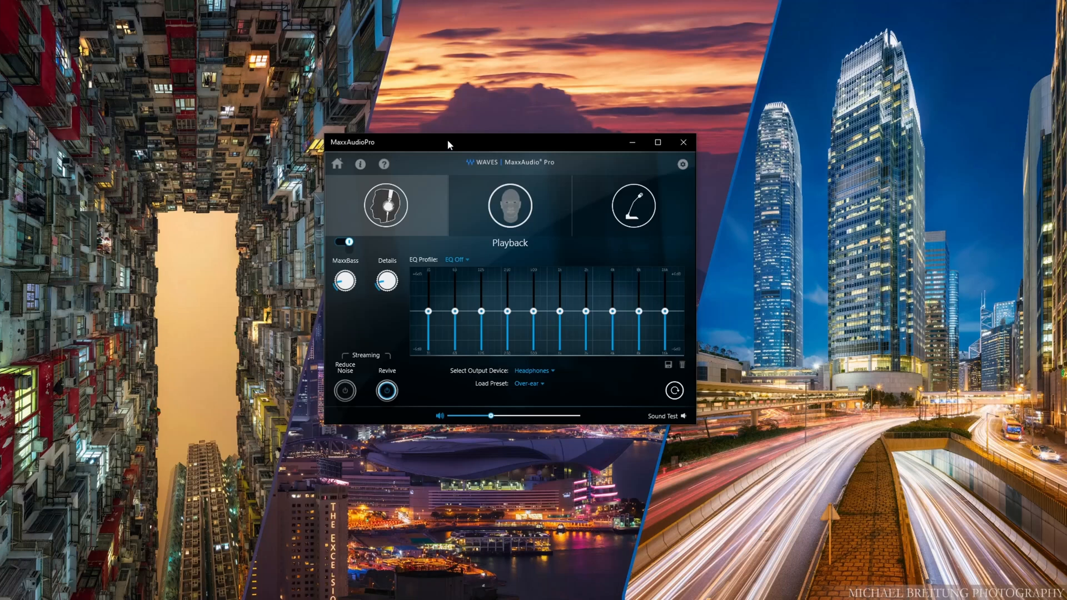
mouse_move(500, 146)
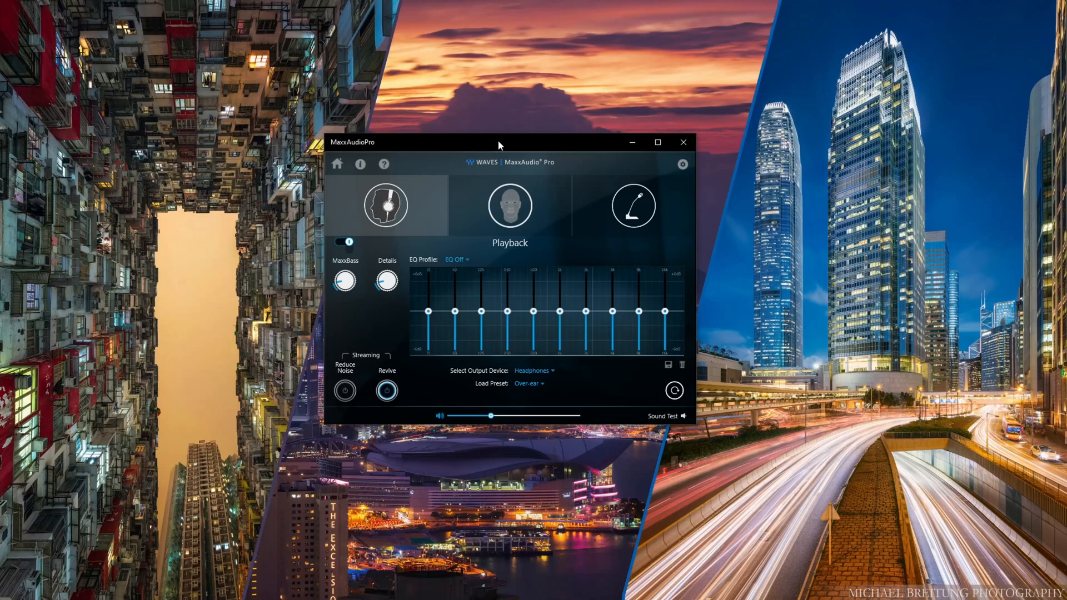
mouse_move(446, 355)
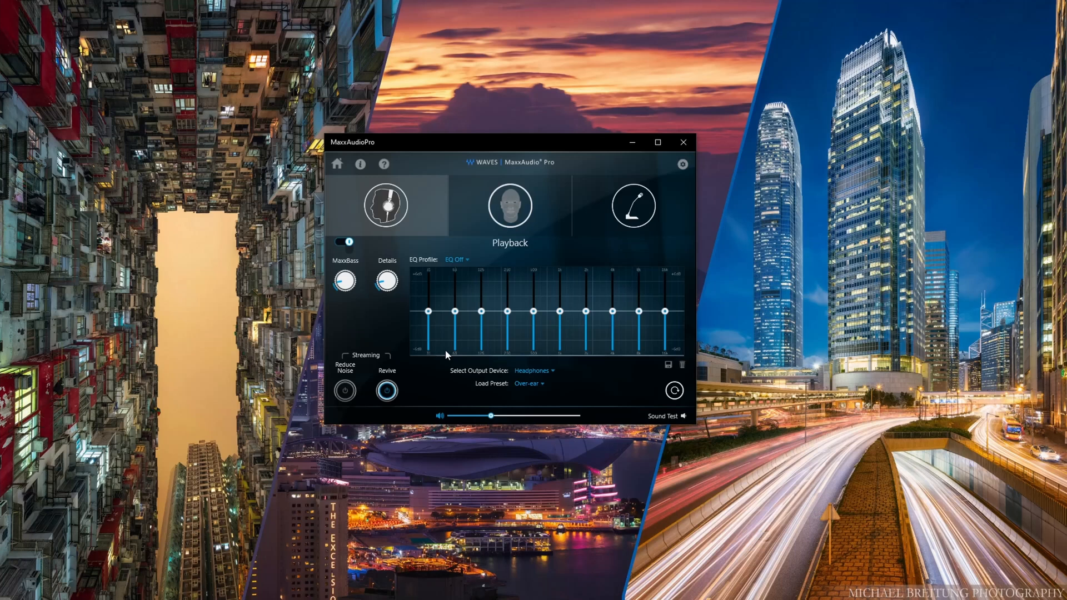
mouse_move(391, 265)
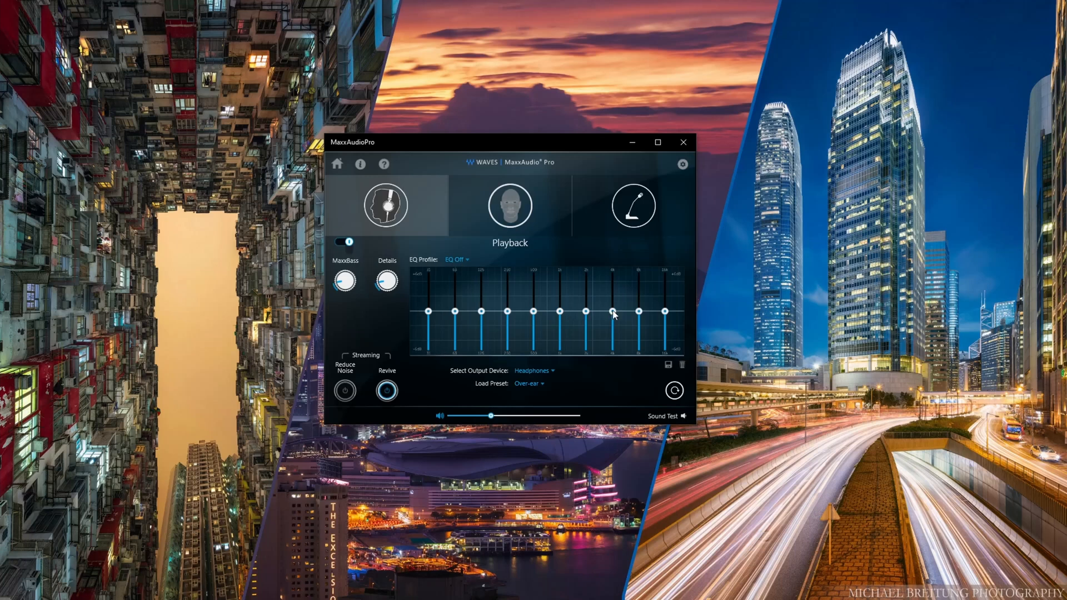
mouse_move(411, 329)
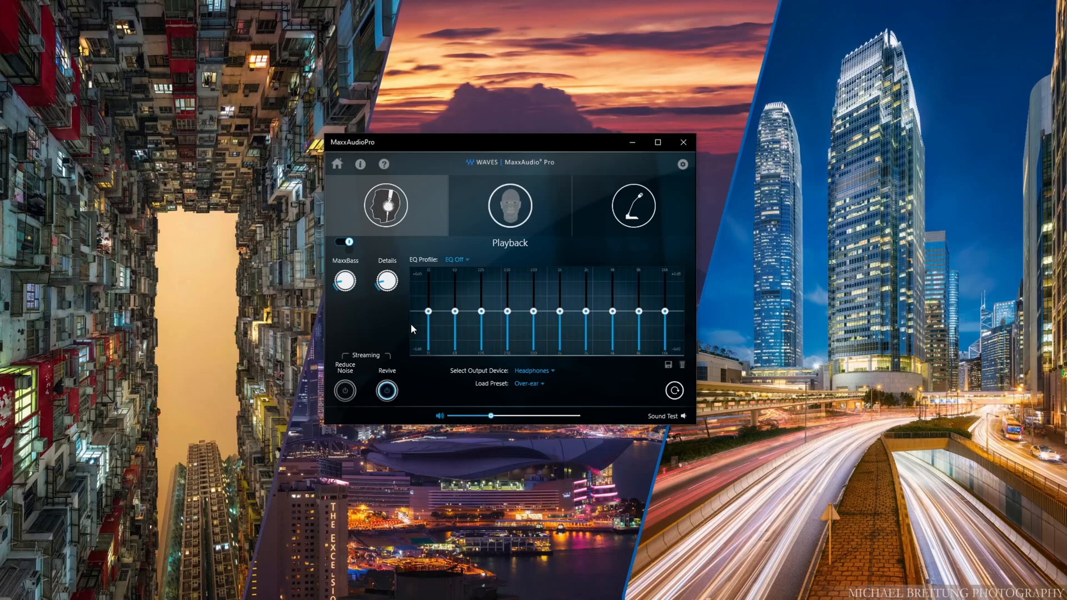
mouse_move(594, 217)
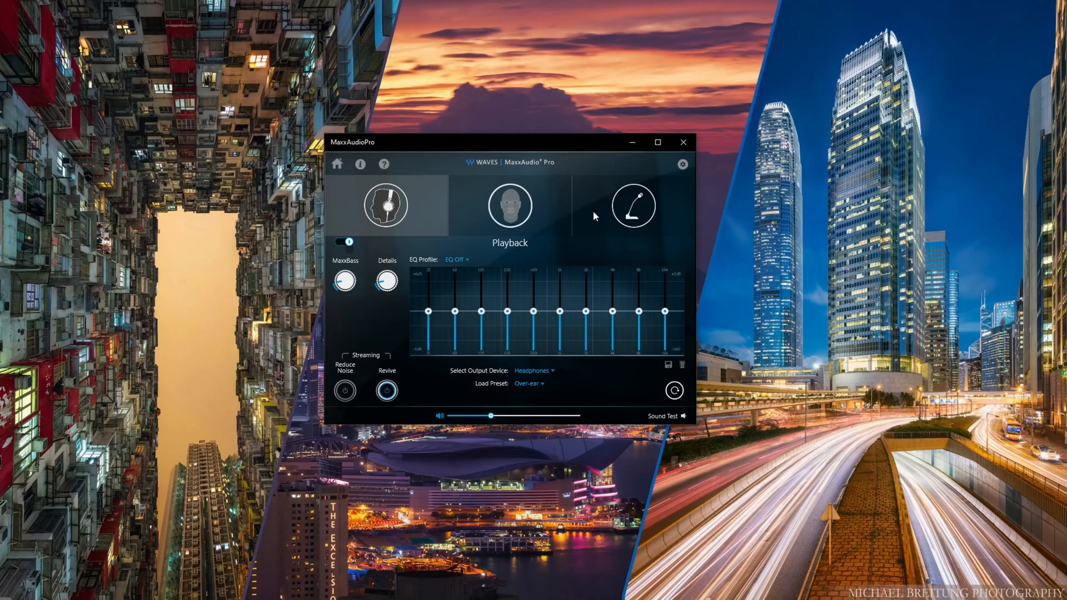
Step: Show the microphone Voice section with the Single Talker profile and Noise Guard inactive
click(509, 204)
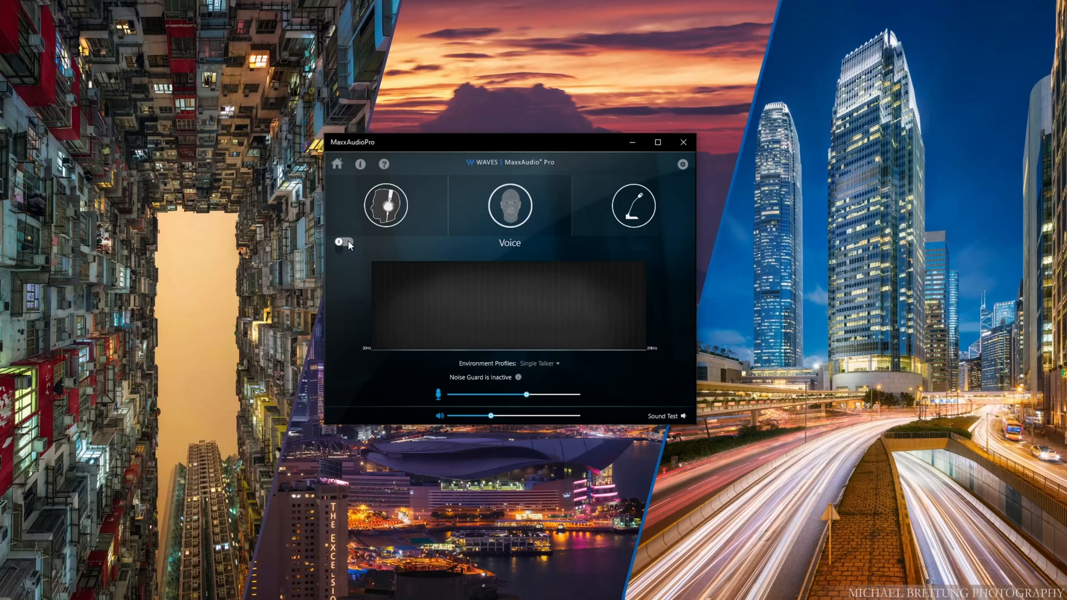
mouse_move(453, 179)
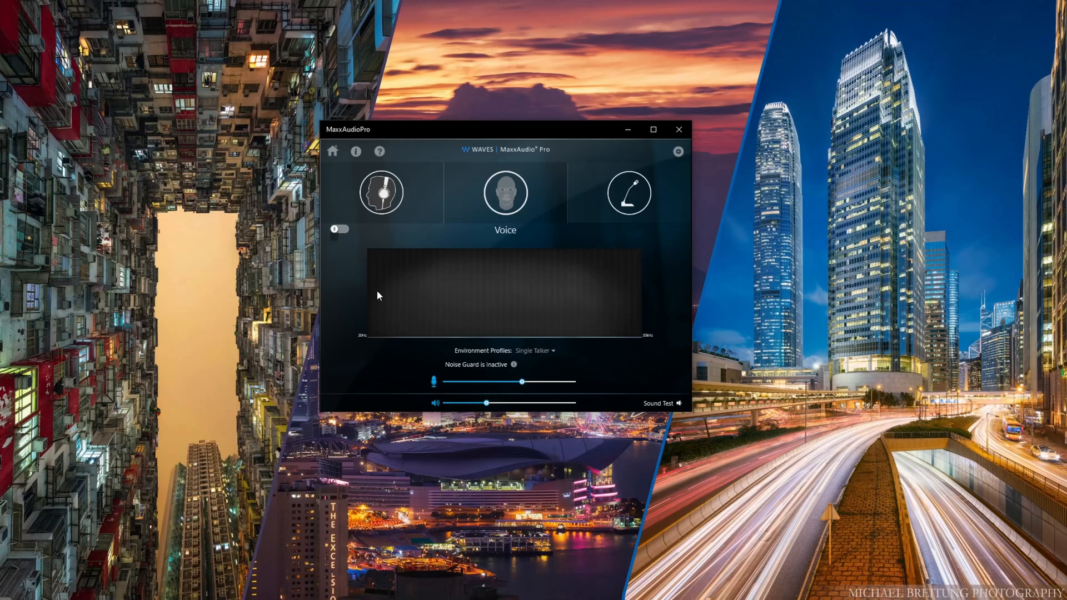
mouse_move(384, 267)
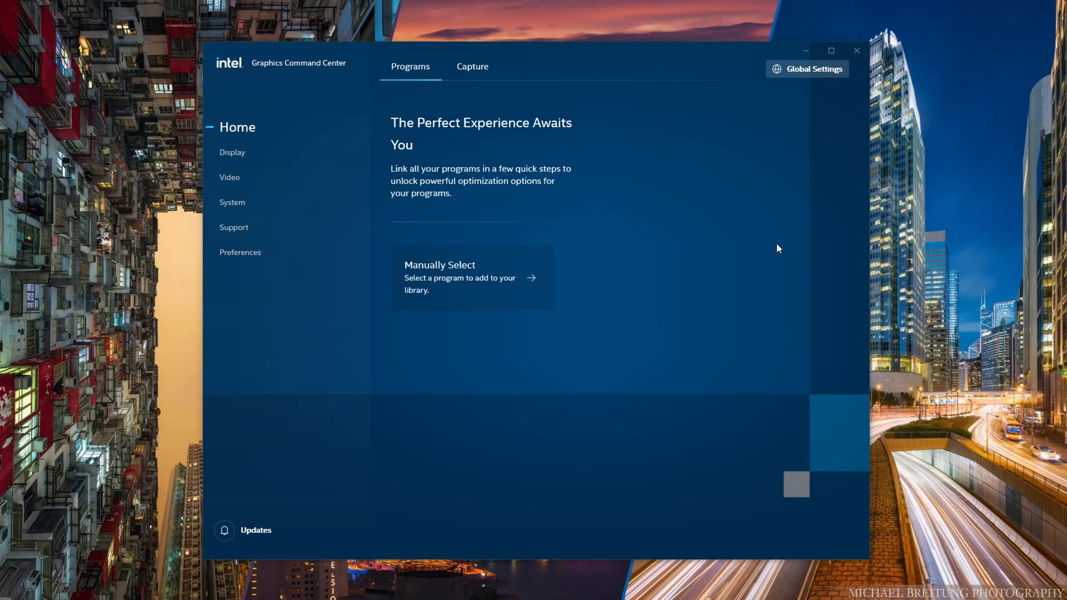
mouse_move(295, 300)
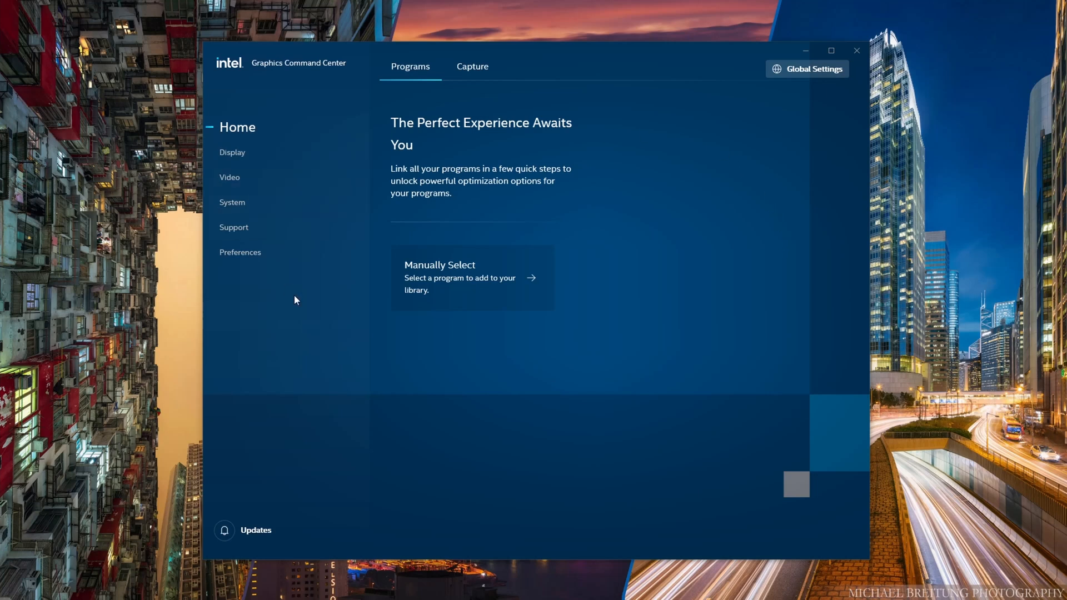
mouse_move(315, 348)
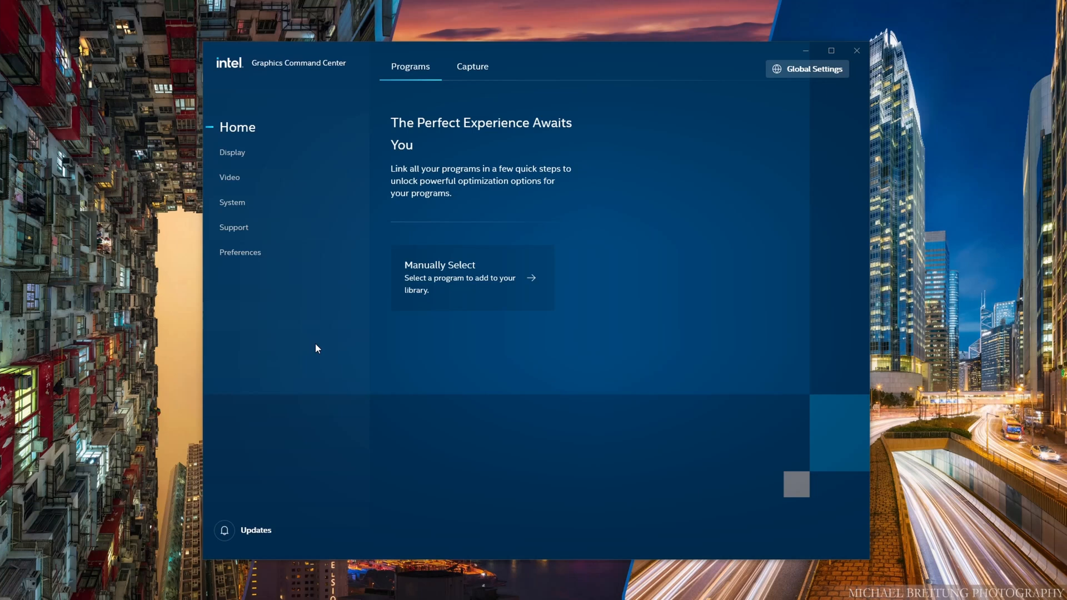
mouse_move(420, 207)
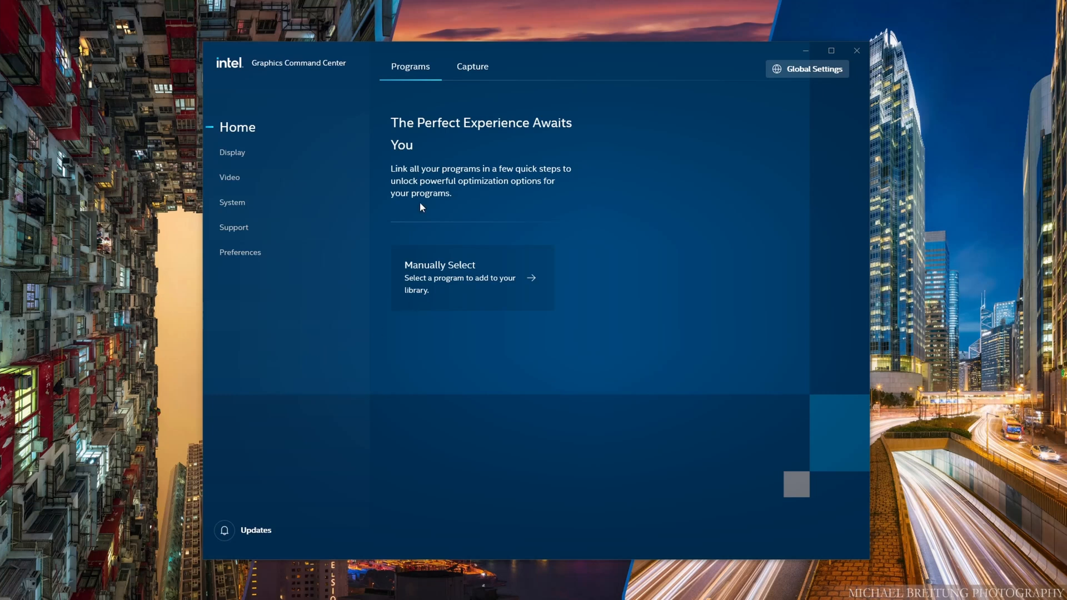
mouse_move(348, 74)
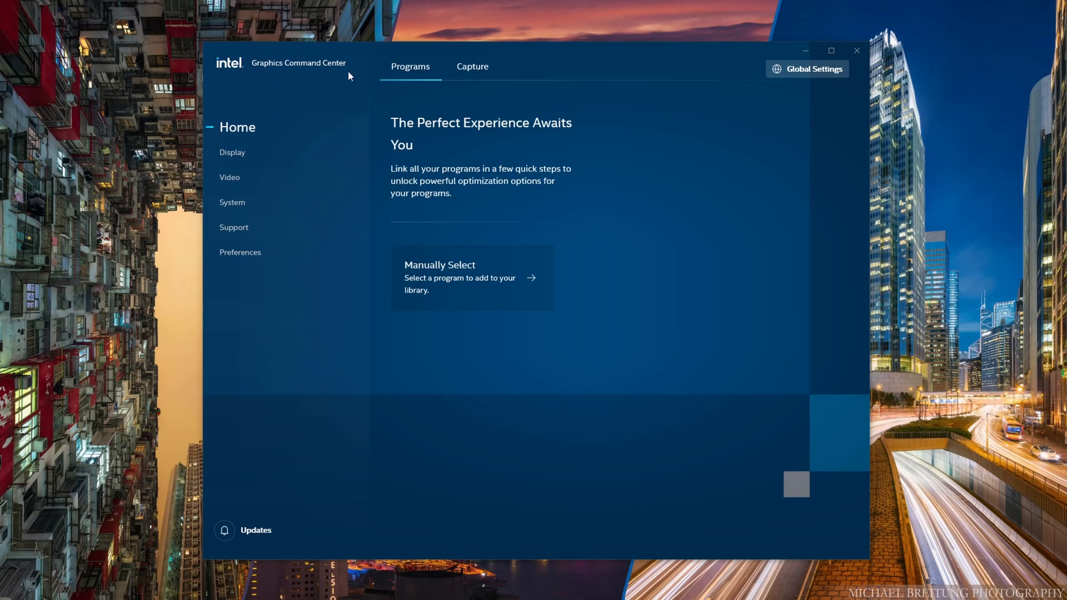
mouse_move(333, 93)
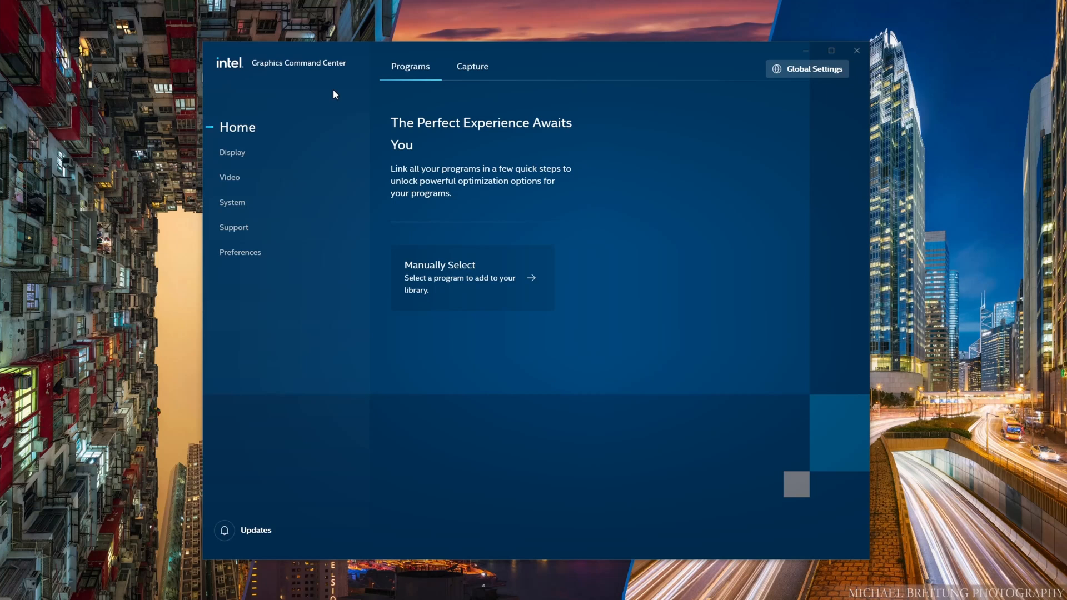
mouse_move(247, 129)
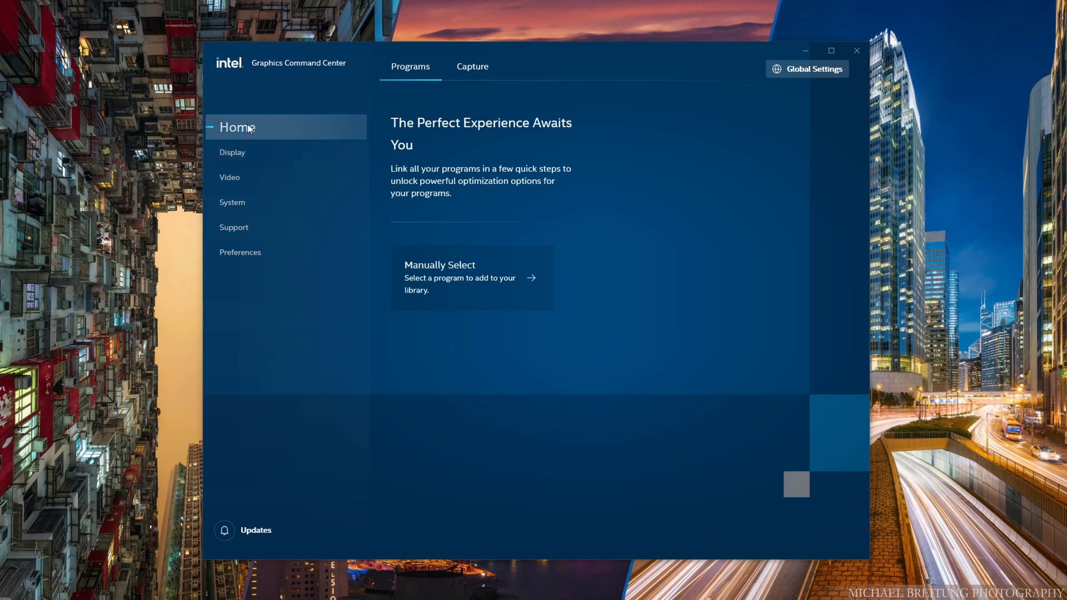
Step: Go through Display and Video to the System page showing hotkeys turned off
click(233, 152)
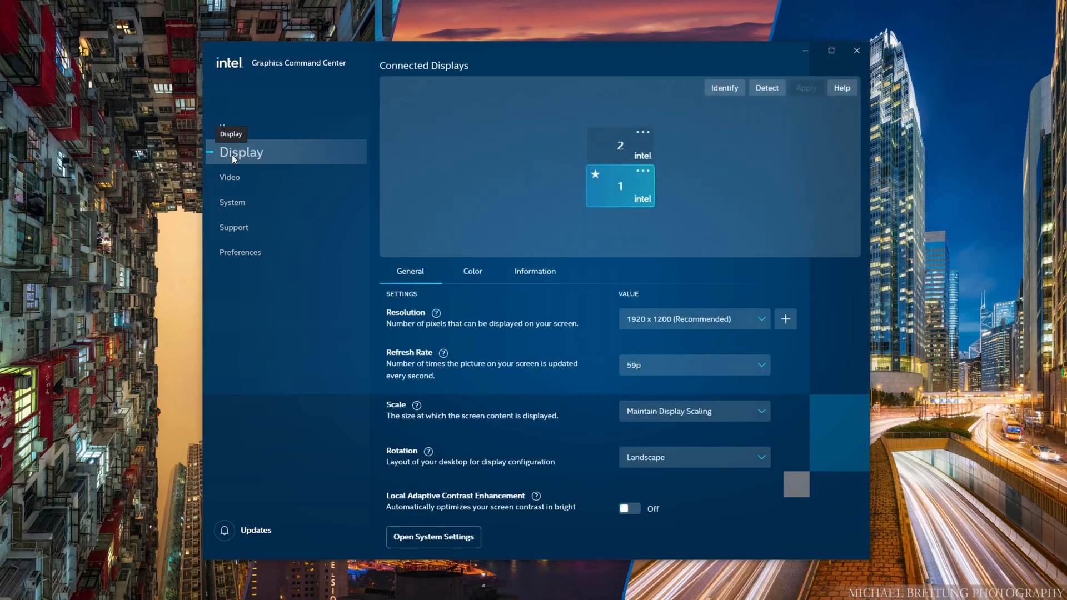
mouse_move(303, 163)
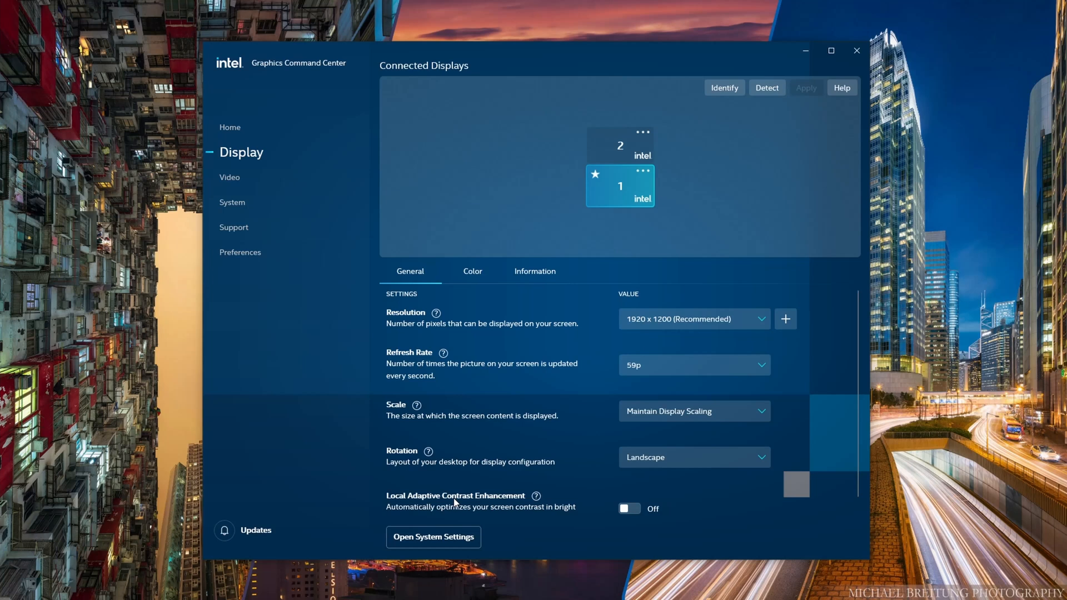
mouse_move(628, 485)
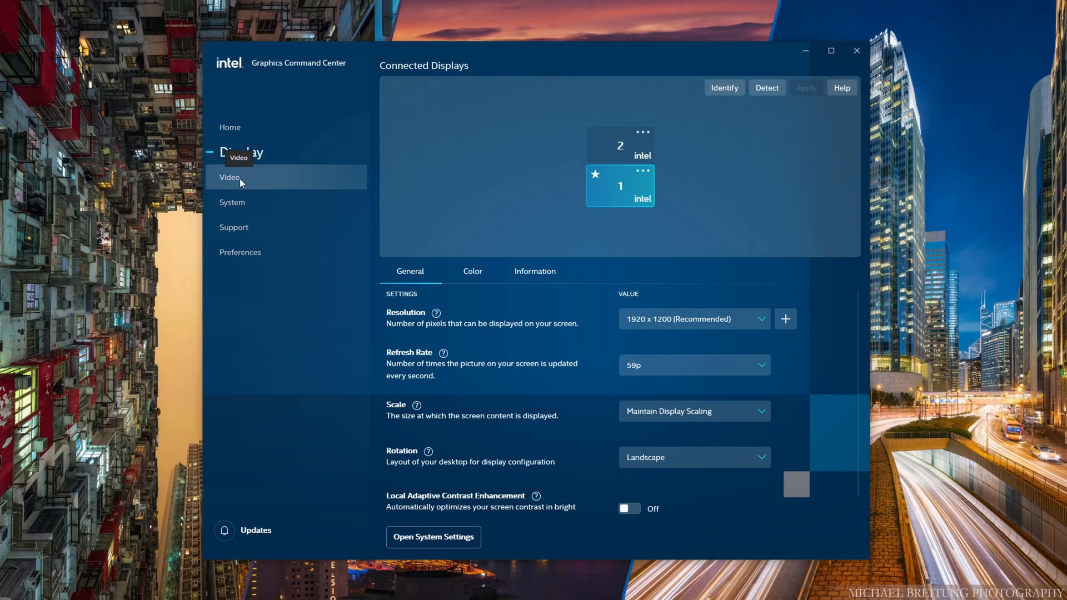
click(221, 177)
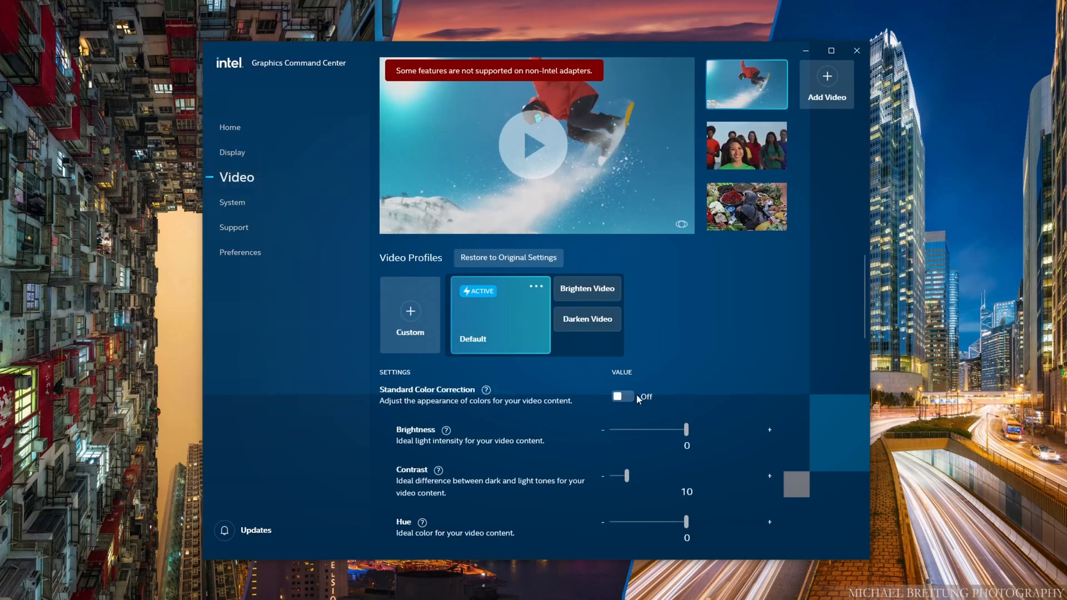
click(233, 202)
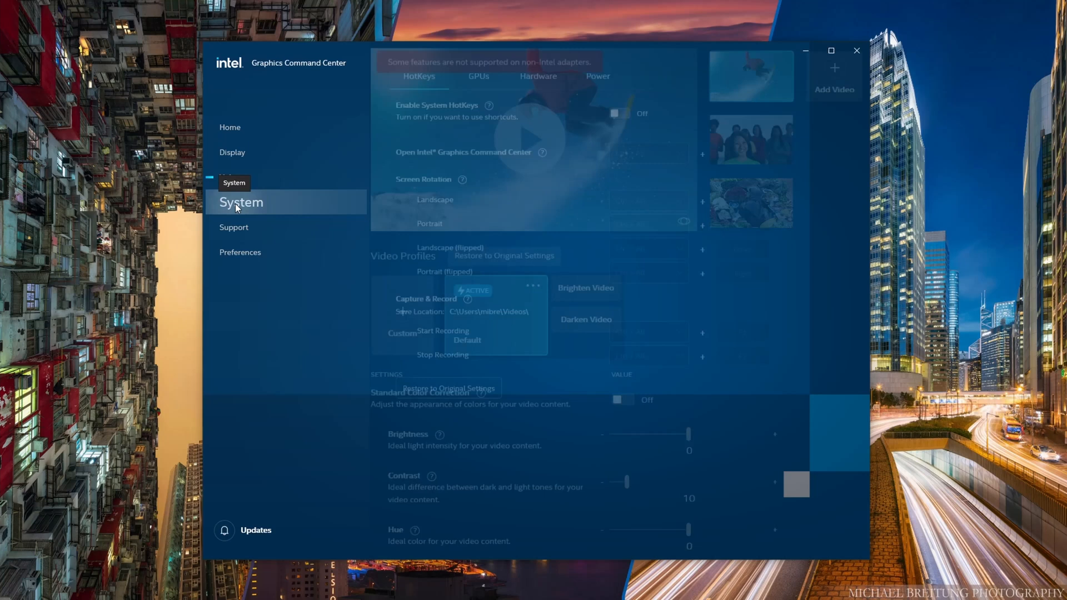
click(240, 202)
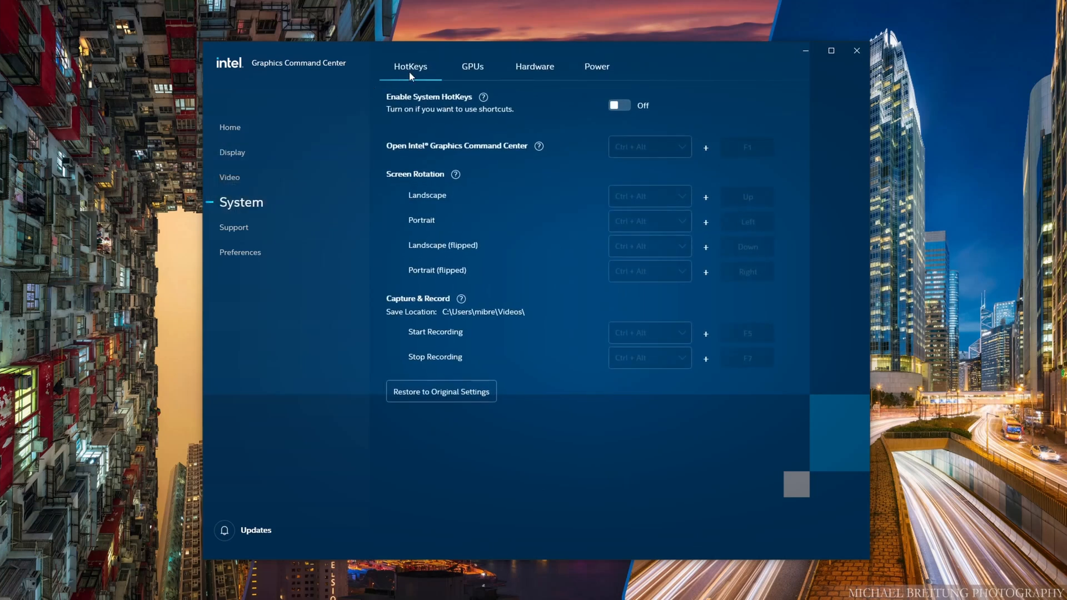
mouse_move(605, 70)
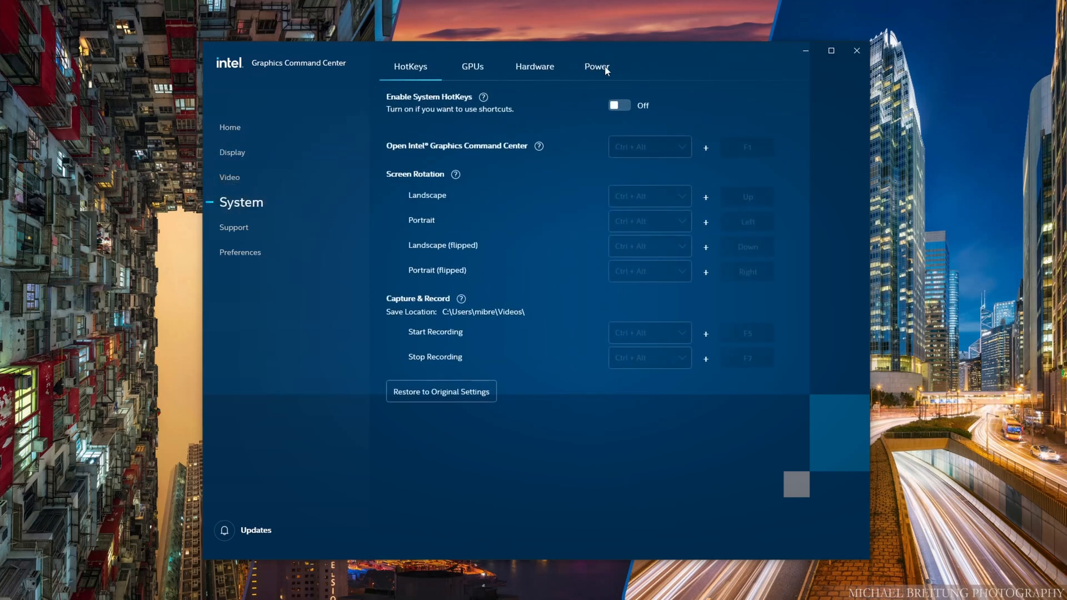
Step: Show the Power page with battery at 100% and Display Power Savings off
click(595, 66)
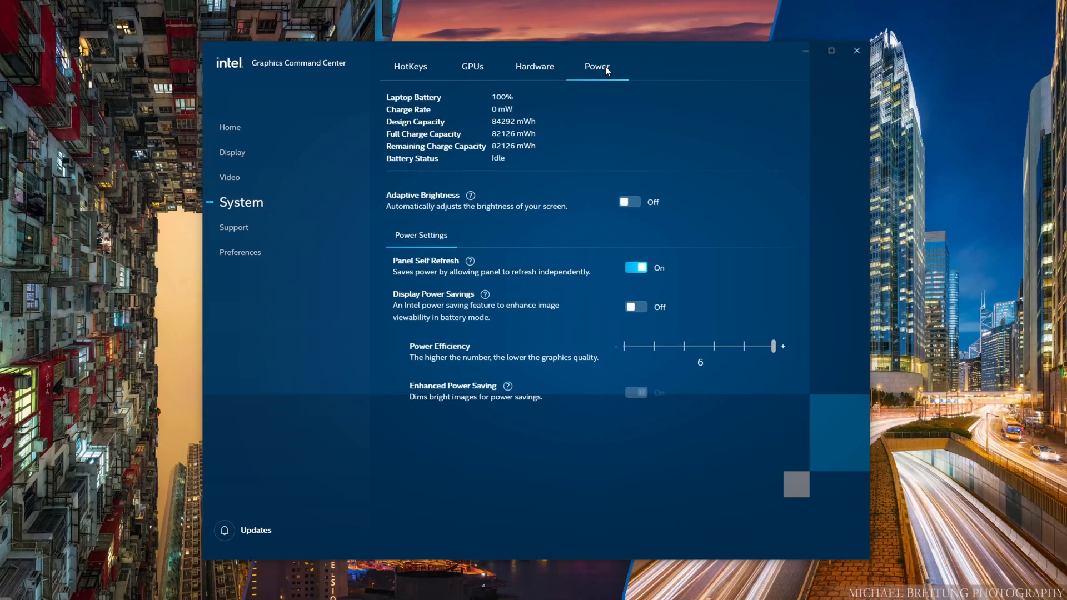
mouse_move(592, 198)
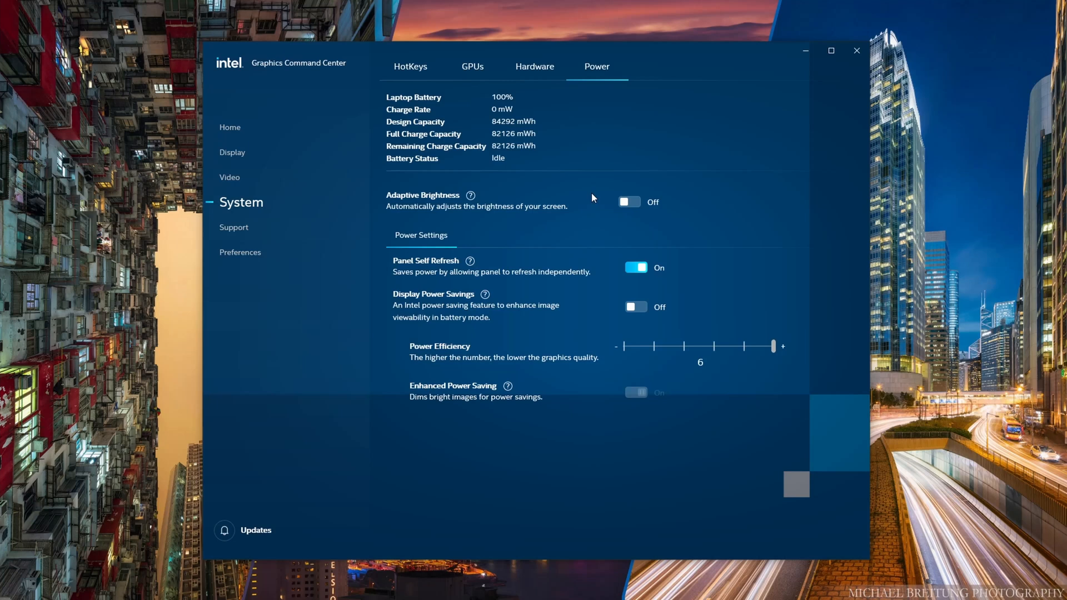
mouse_move(610, 219)
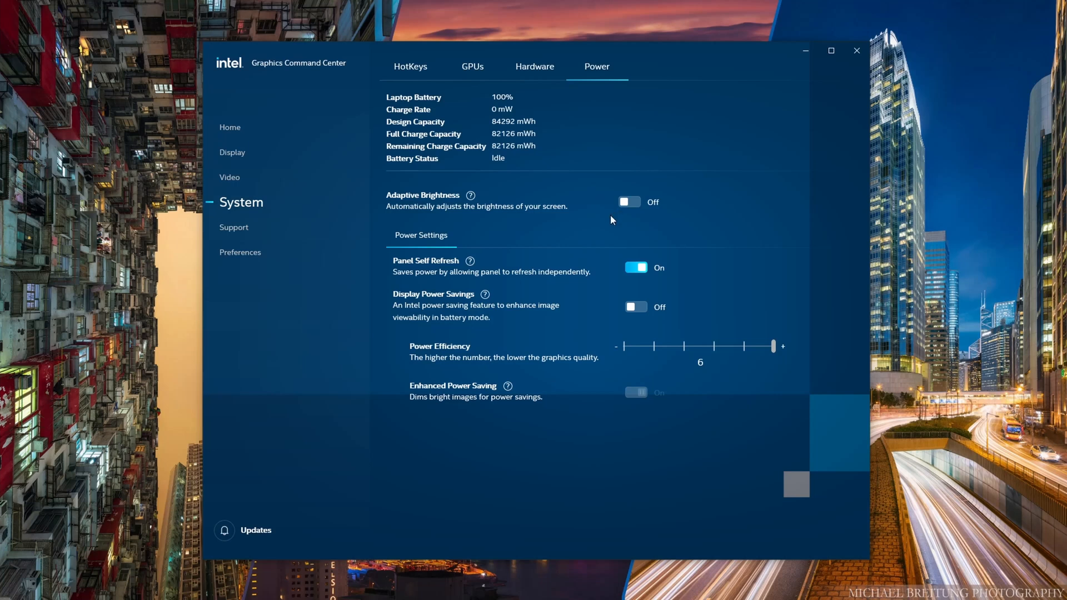
mouse_move(647, 202)
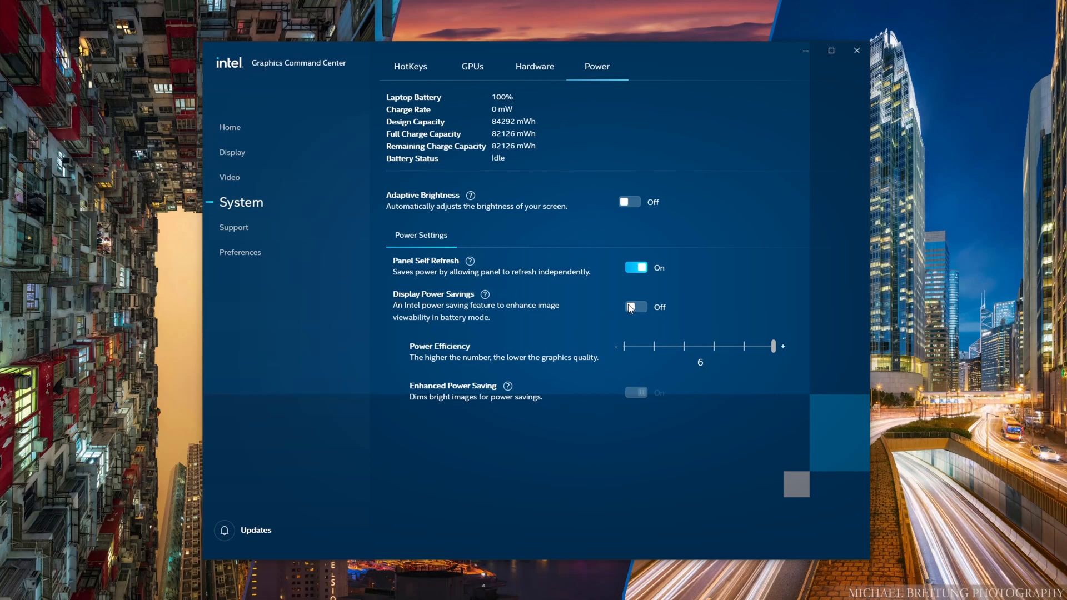
mouse_move(638, 310)
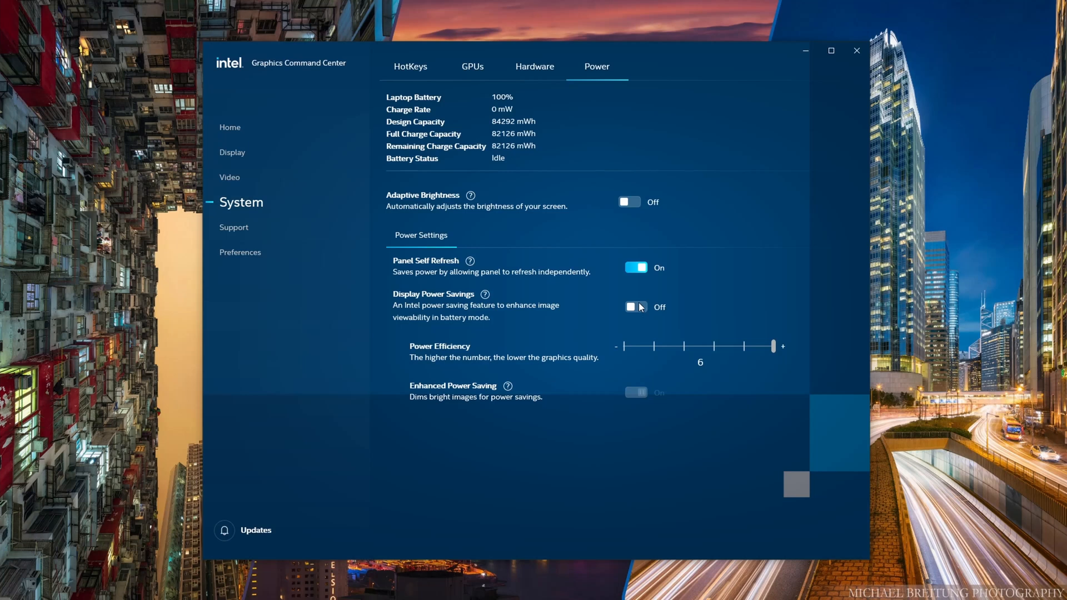
mouse_move(581, 320)
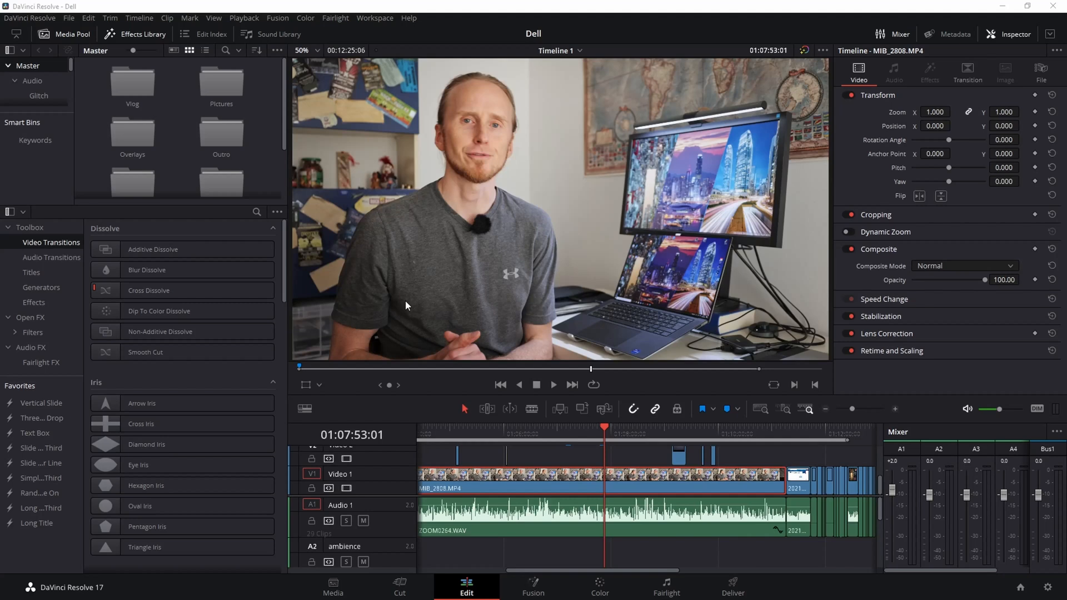
mouse_move(572, 435)
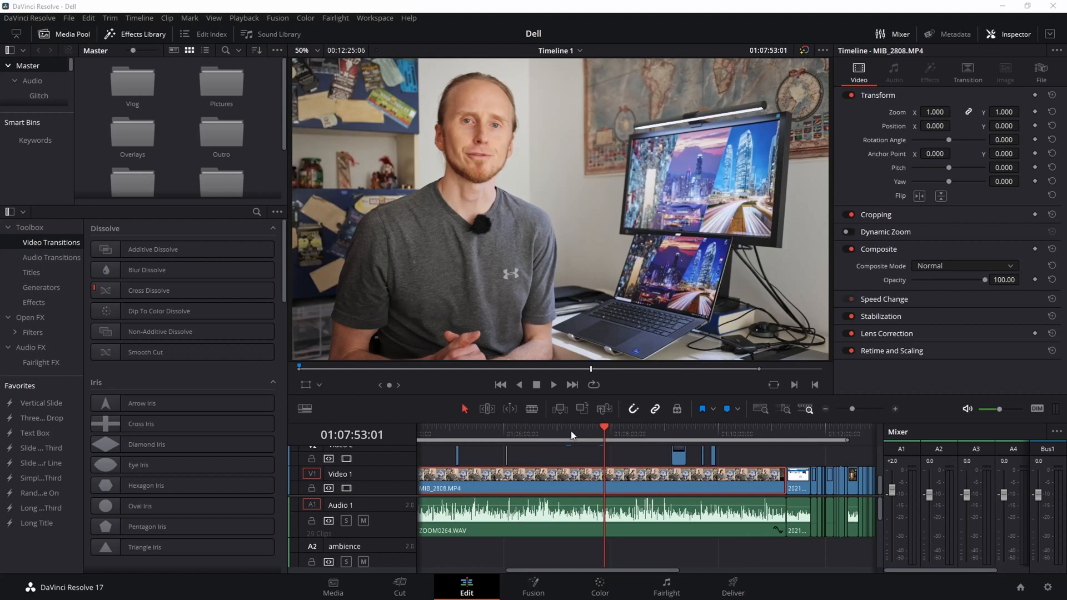
mouse_move(544, 434)
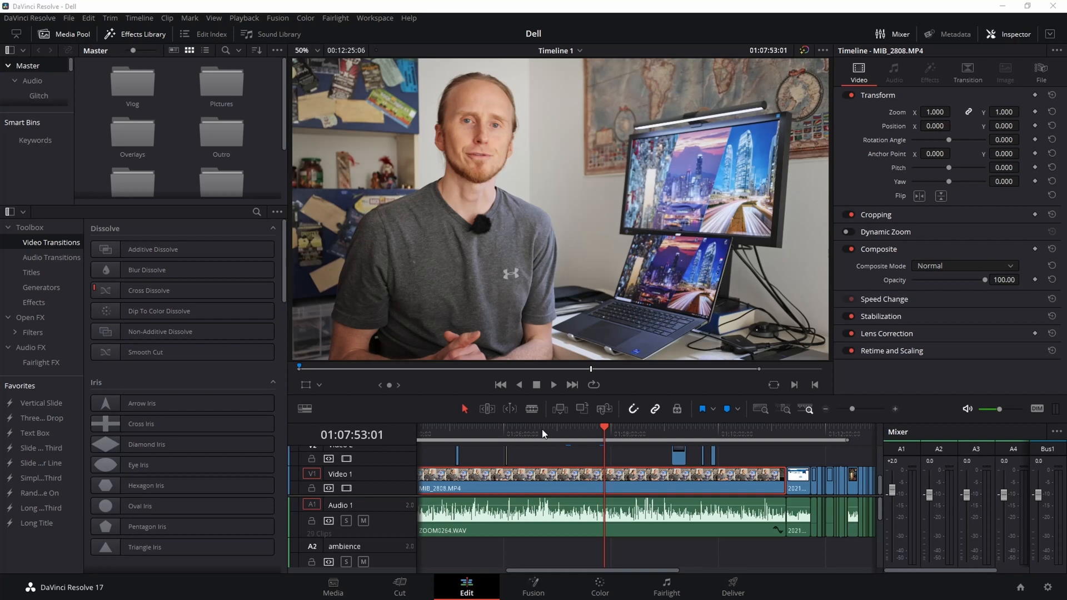
mouse_move(518, 435)
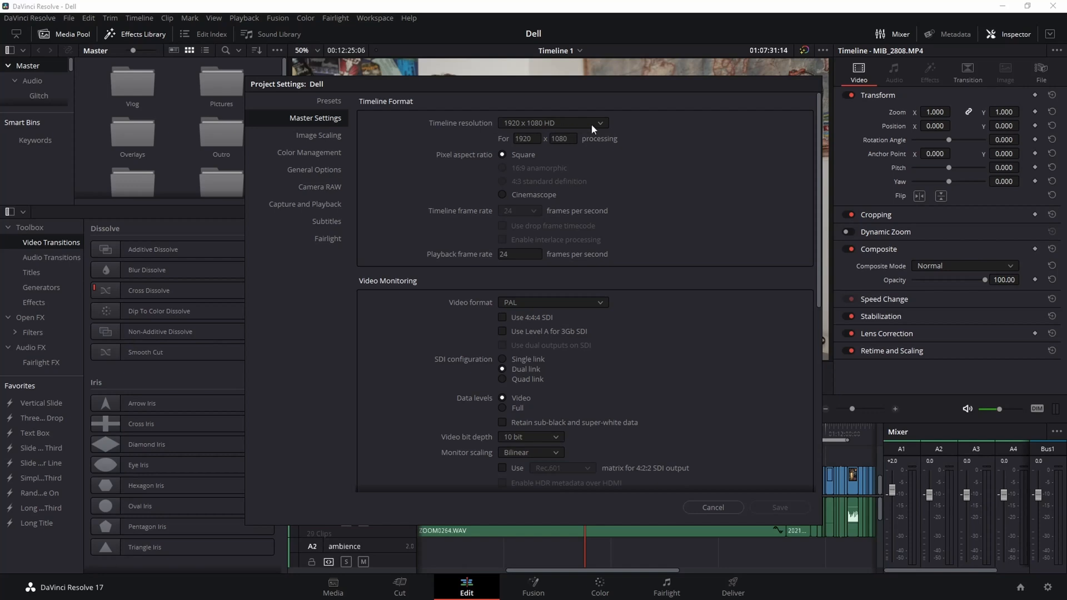
mouse_move(580, 96)
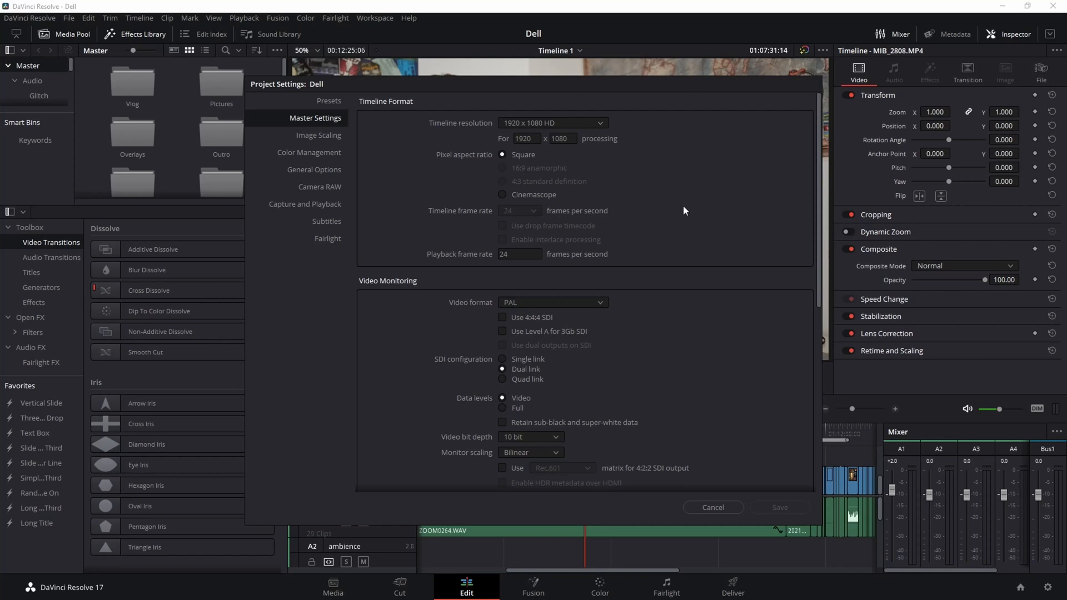
mouse_move(706, 289)
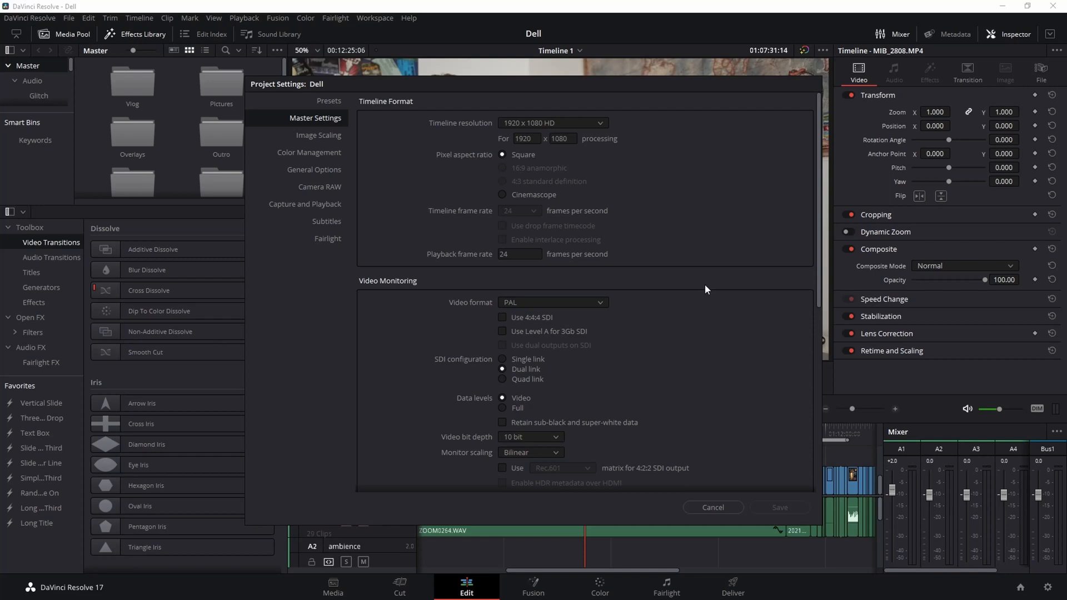
mouse_move(549, 131)
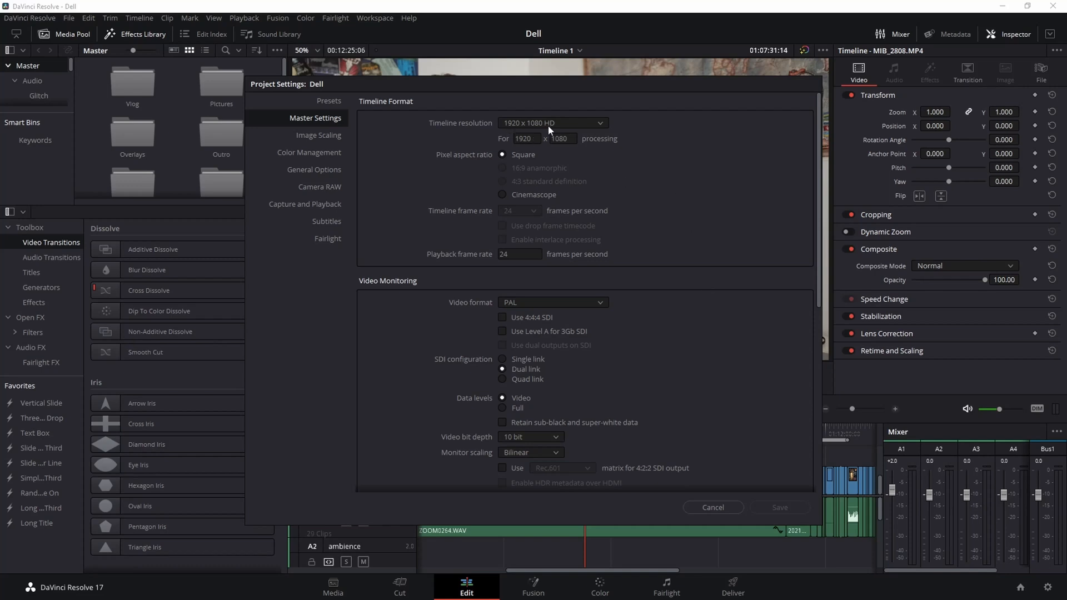
Step: Review the timeline resolution list, keep 1920 x 1080 HD, and cancel Project Settings unchanged
click(551, 123)
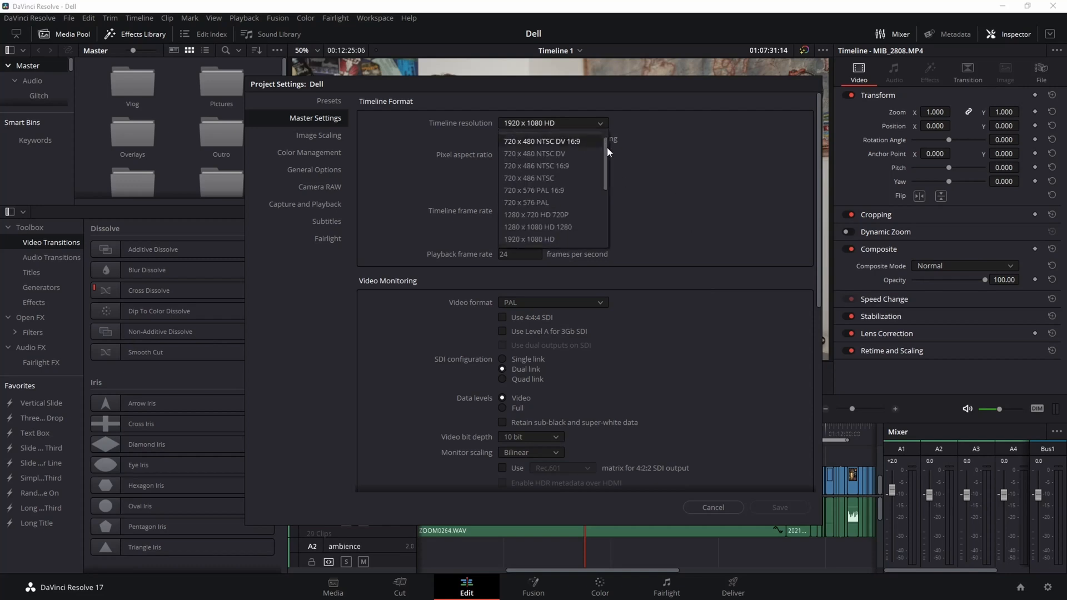
scroll(down, 3)
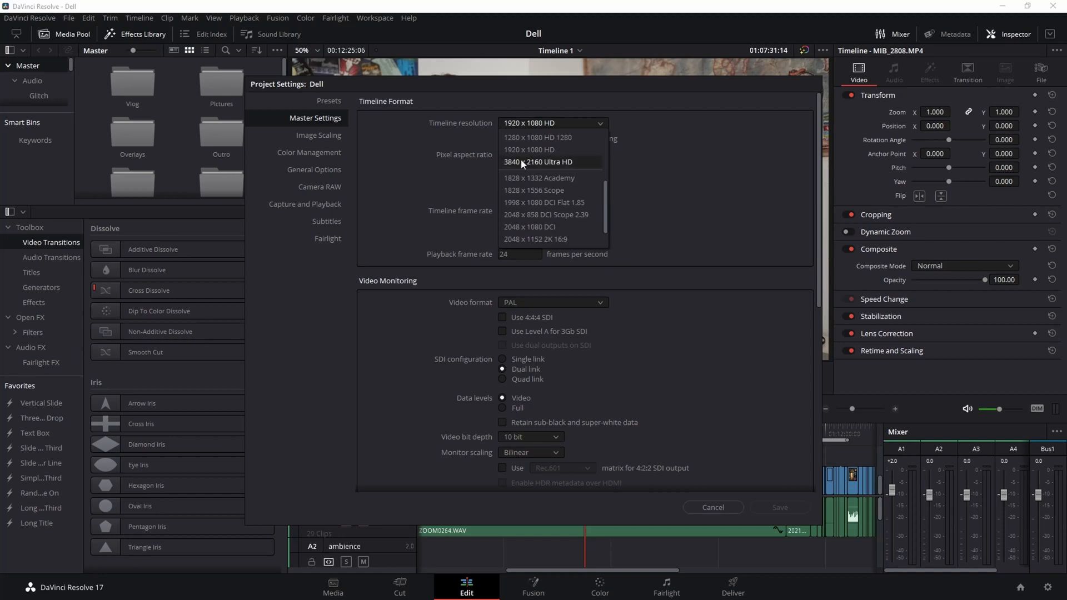
mouse_move(676, 173)
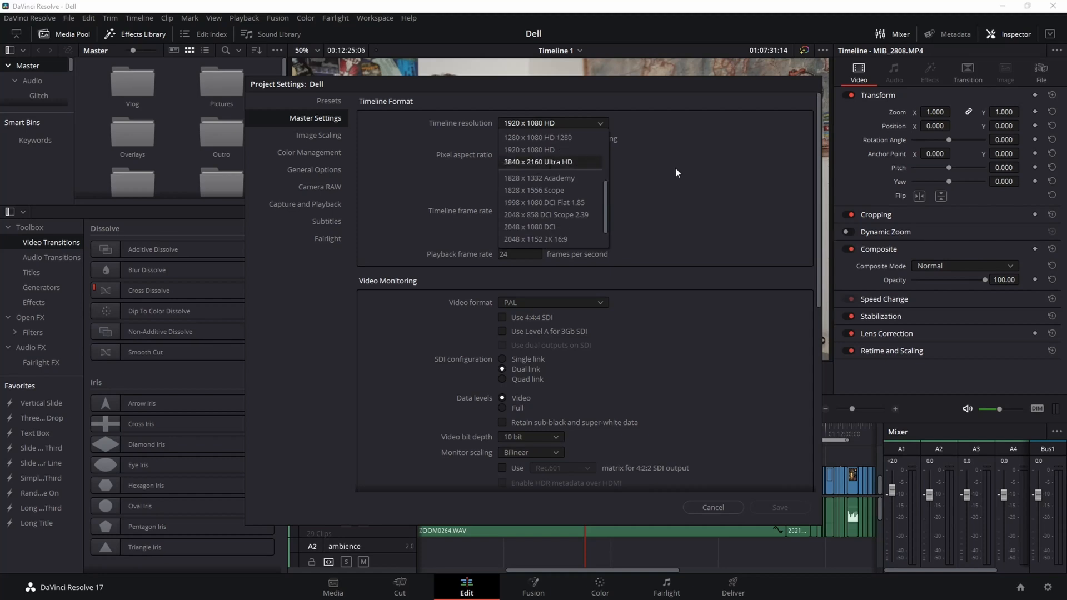
click(529, 150)
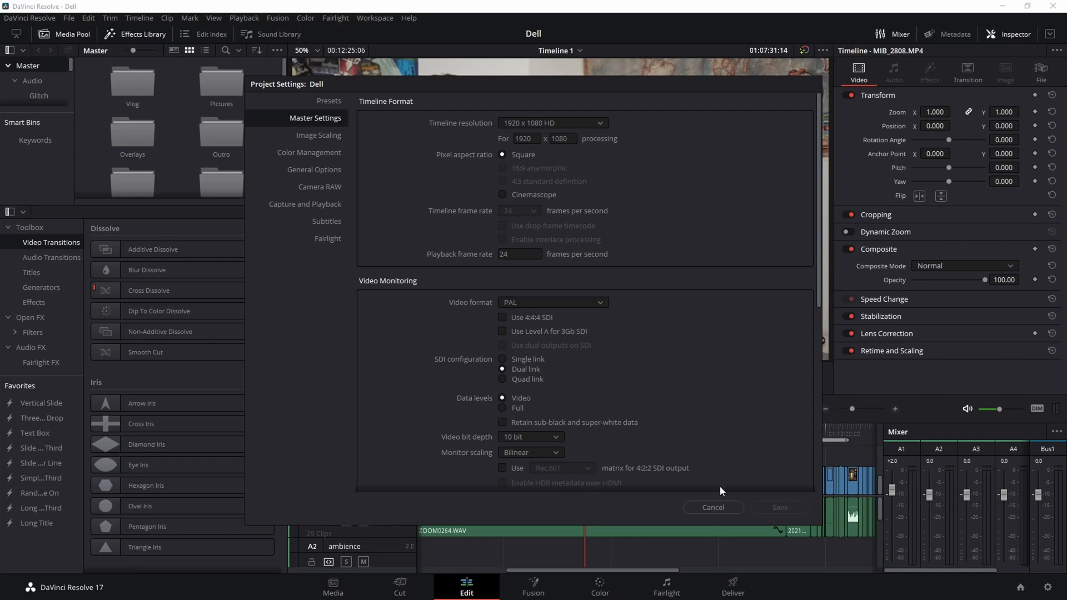
click(711, 508)
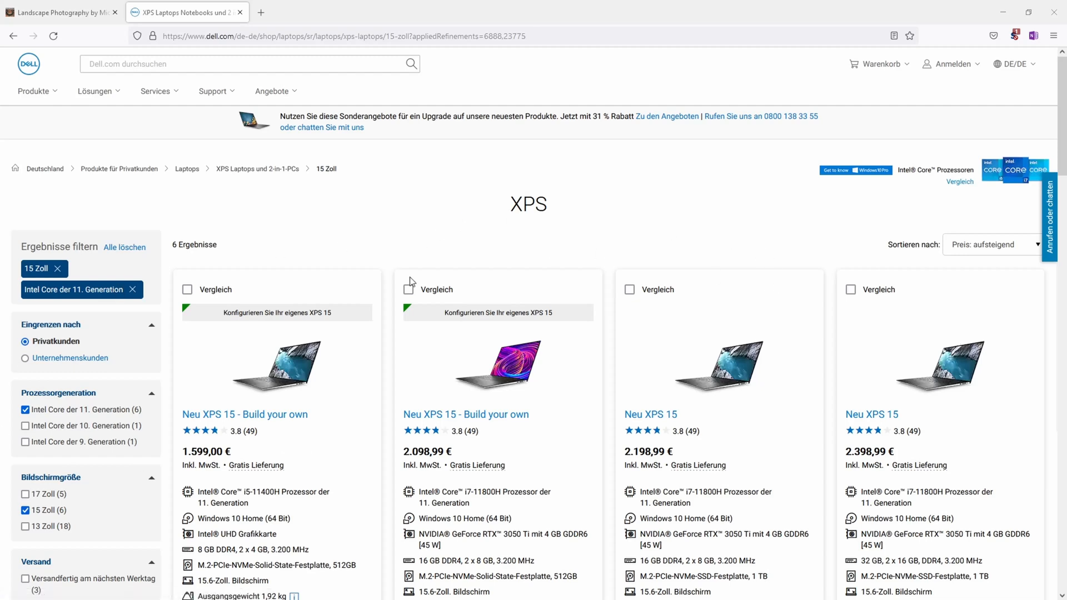
Step: Scroll the XPS 15 results and pick out the 2.198,99 € offer
scroll(down, 3)
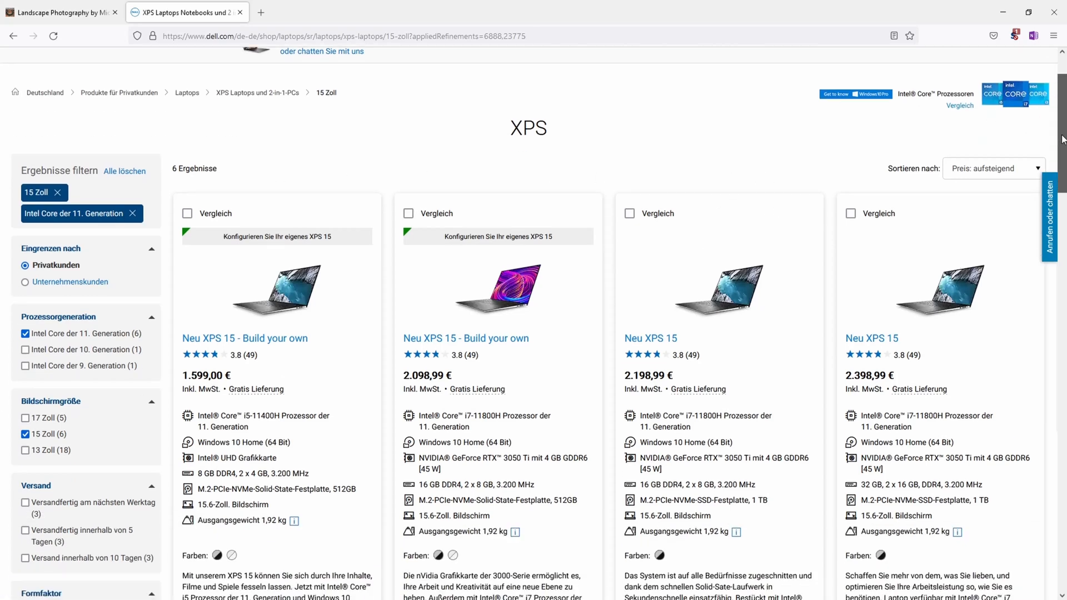
scroll(down, 3)
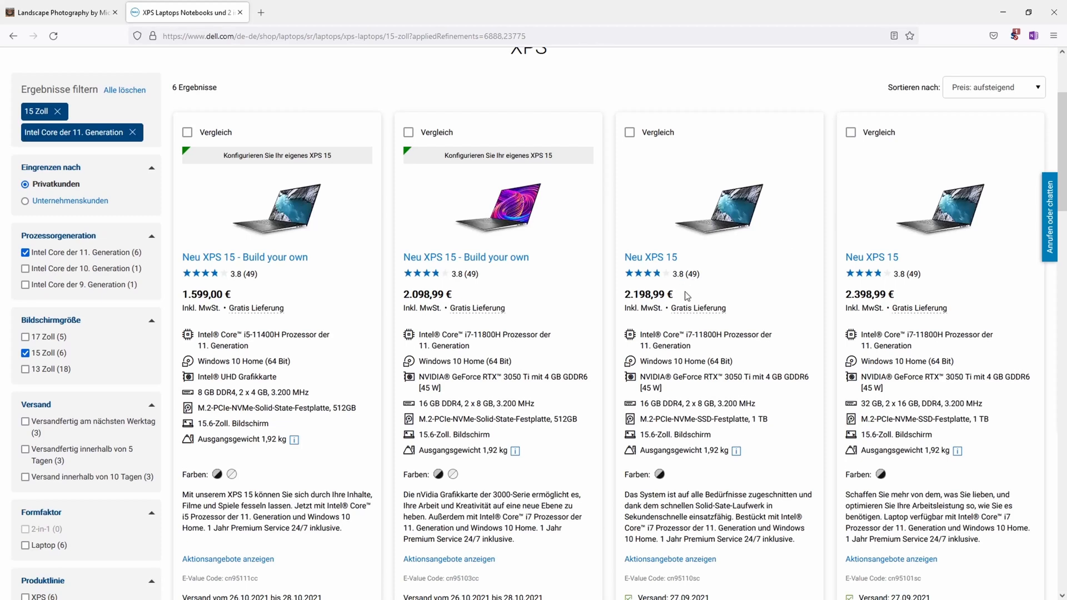
double_click(647, 294)
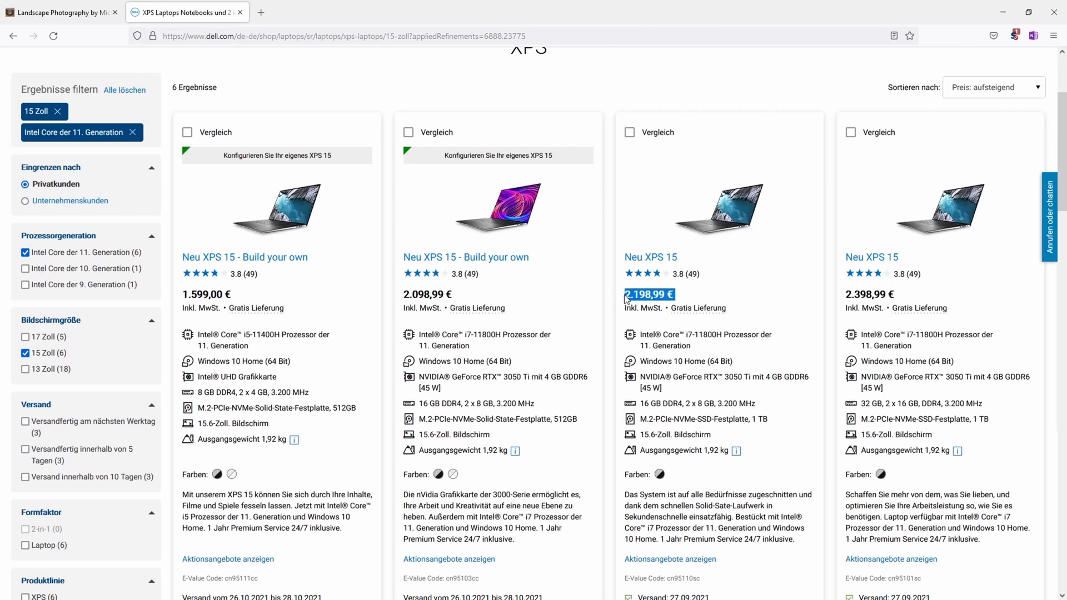
mouse_move(692, 300)
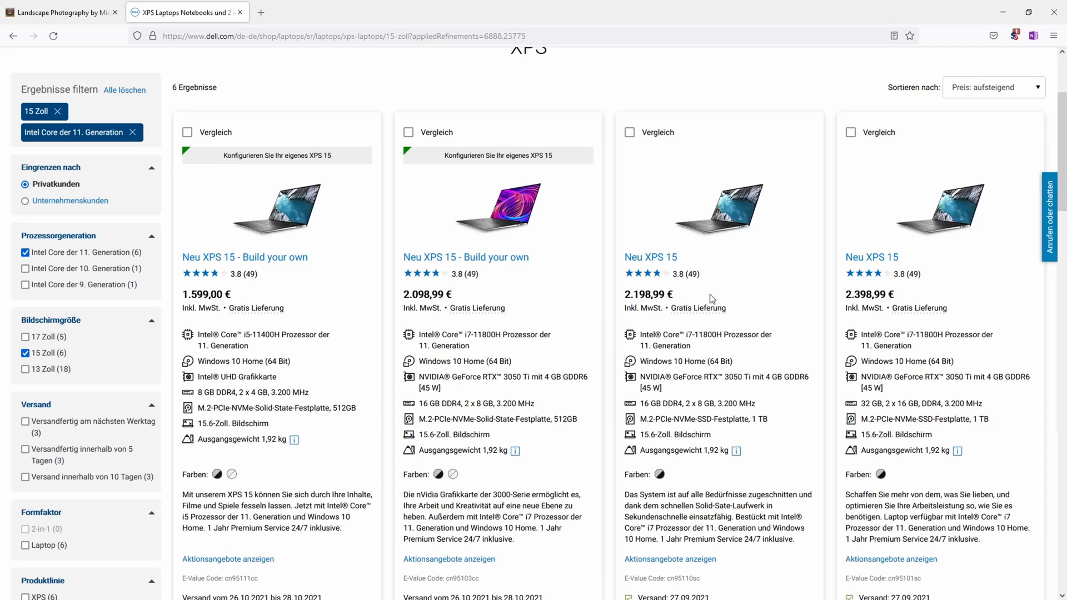
mouse_move(686, 301)
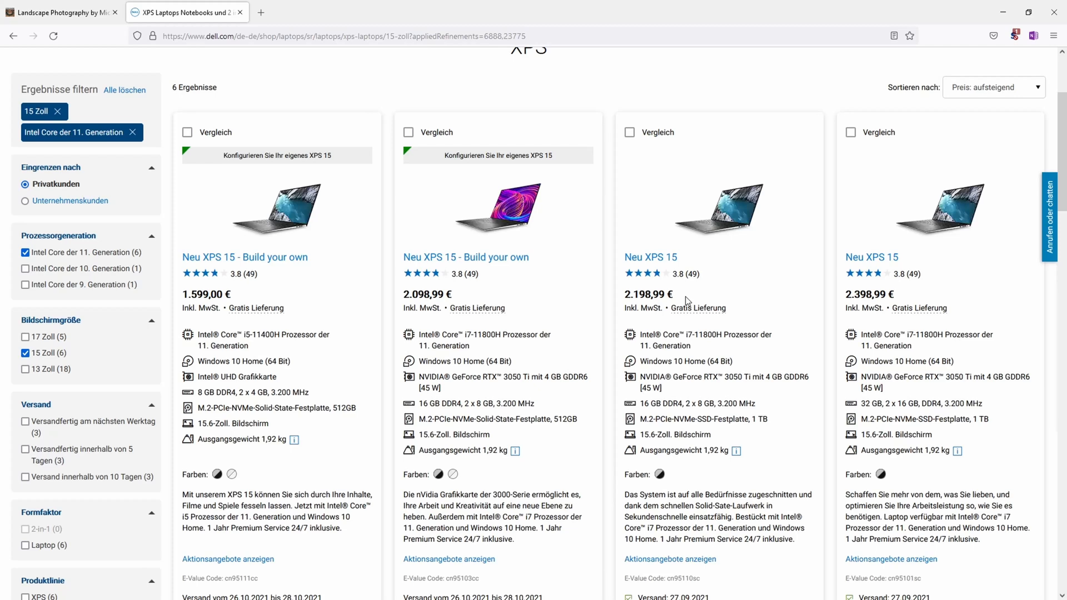
mouse_move(707, 298)
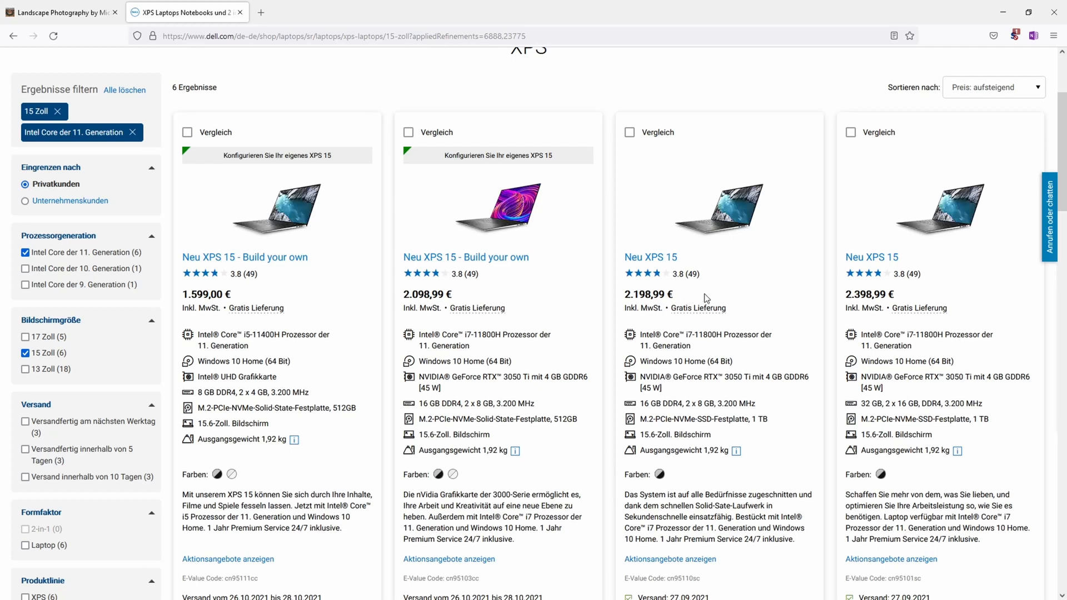
mouse_move(1061, 189)
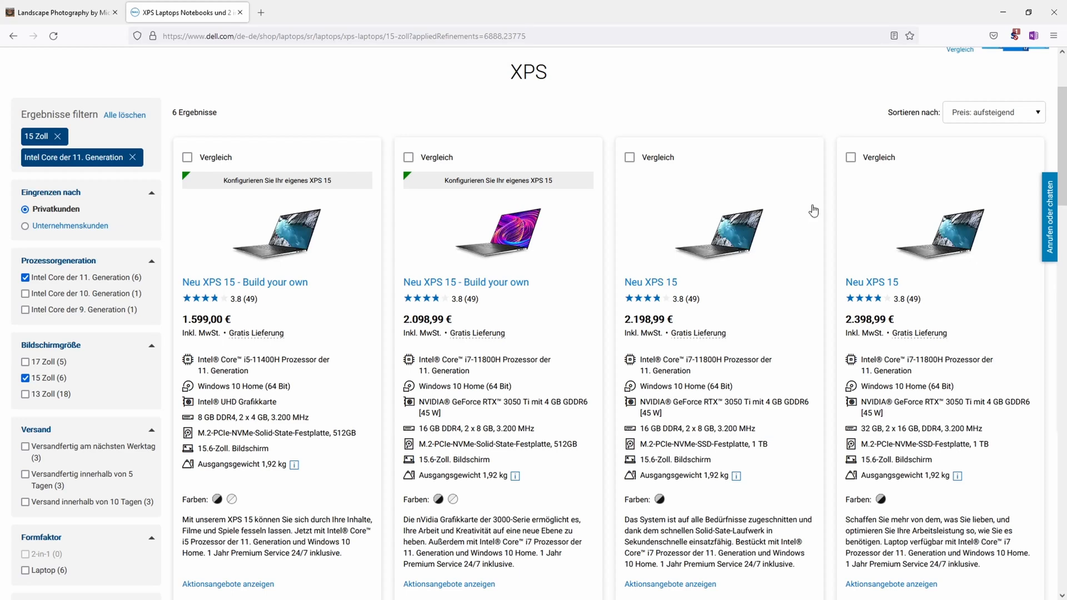
mouse_move(643, 259)
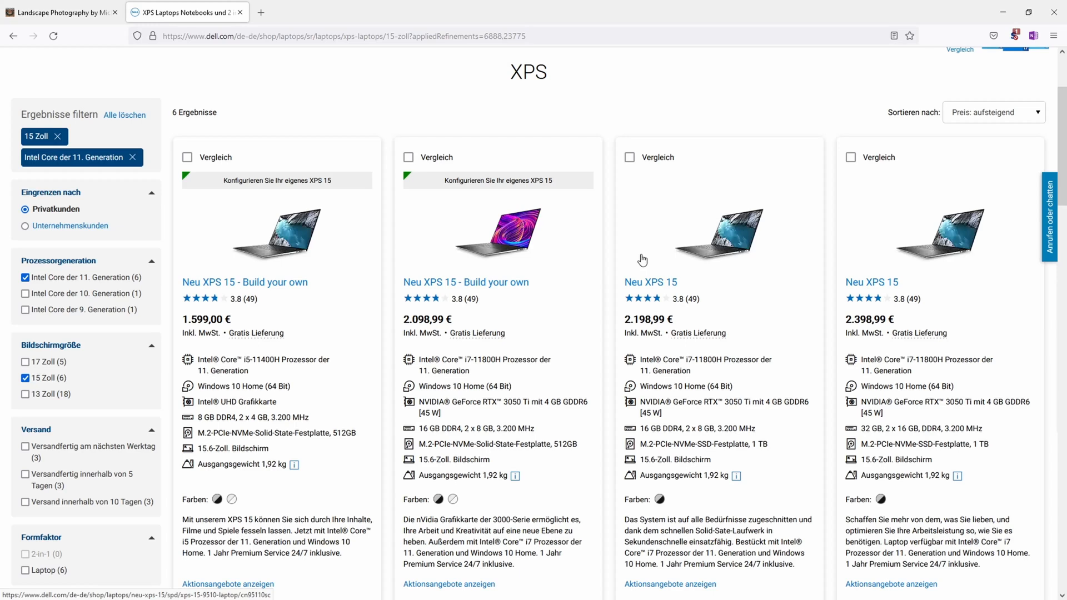
mouse_move(693, 237)
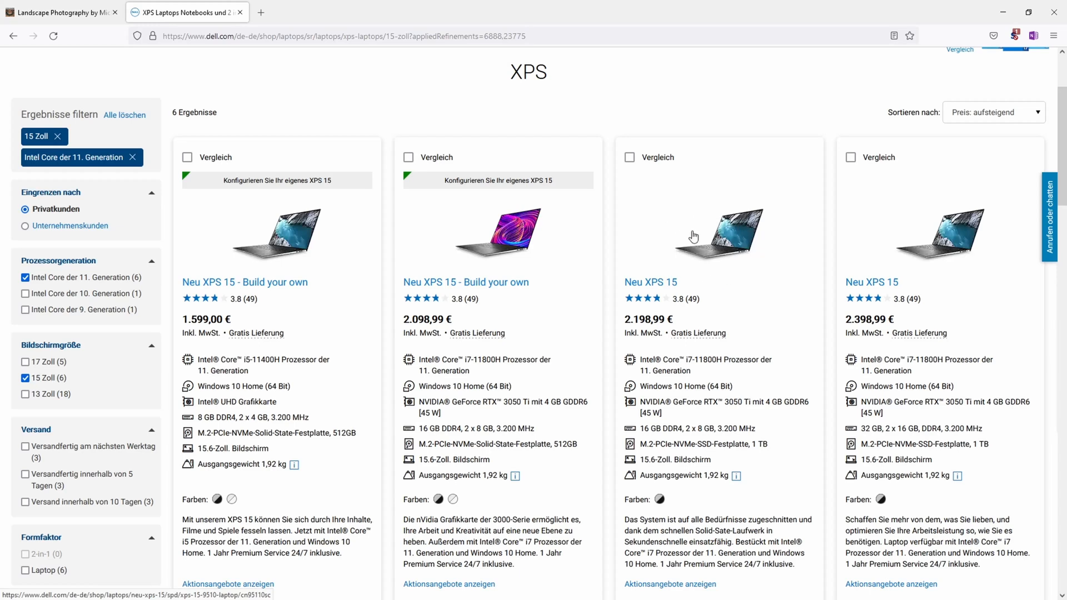